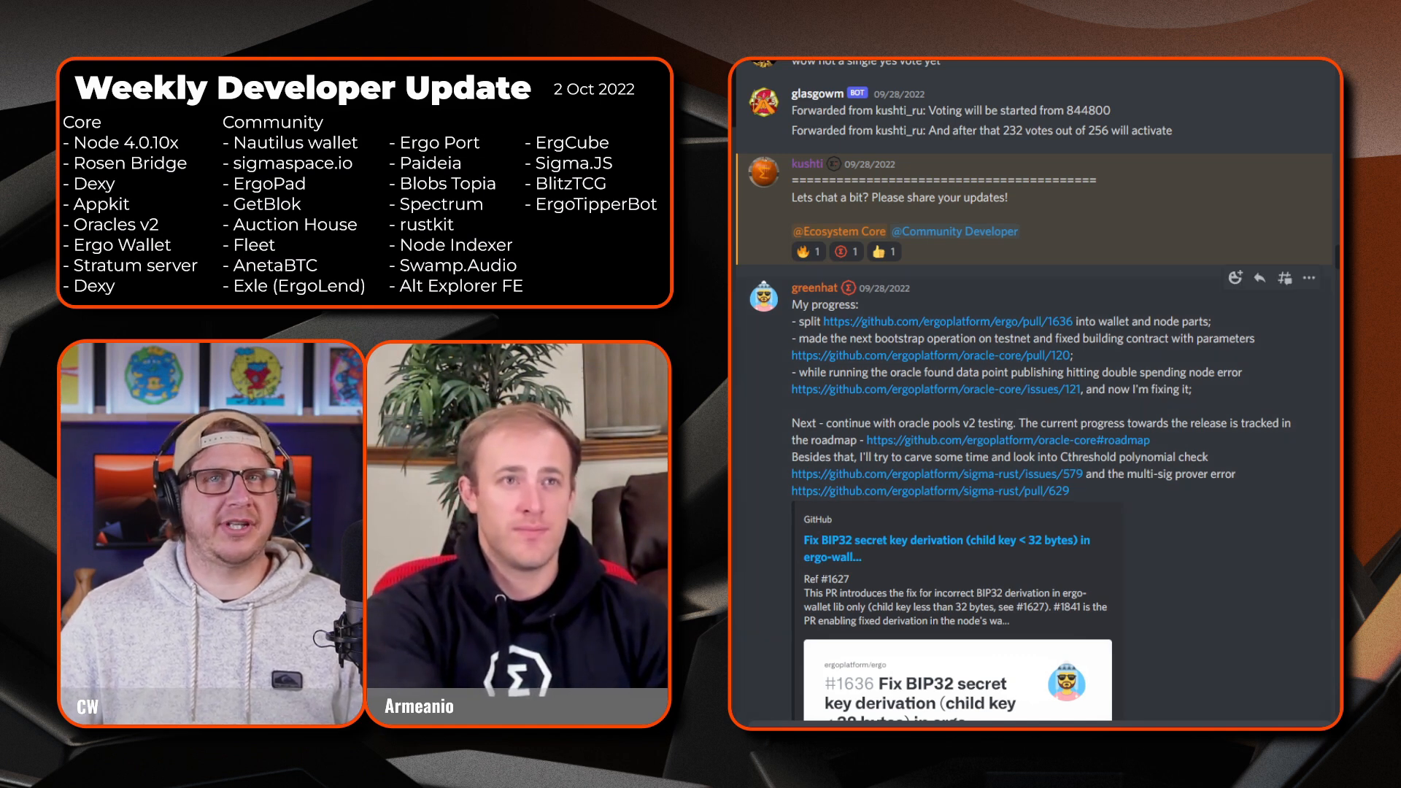
- Scroll down to show the wallet/node split post with its GitHub preview
scroll("down", 3)
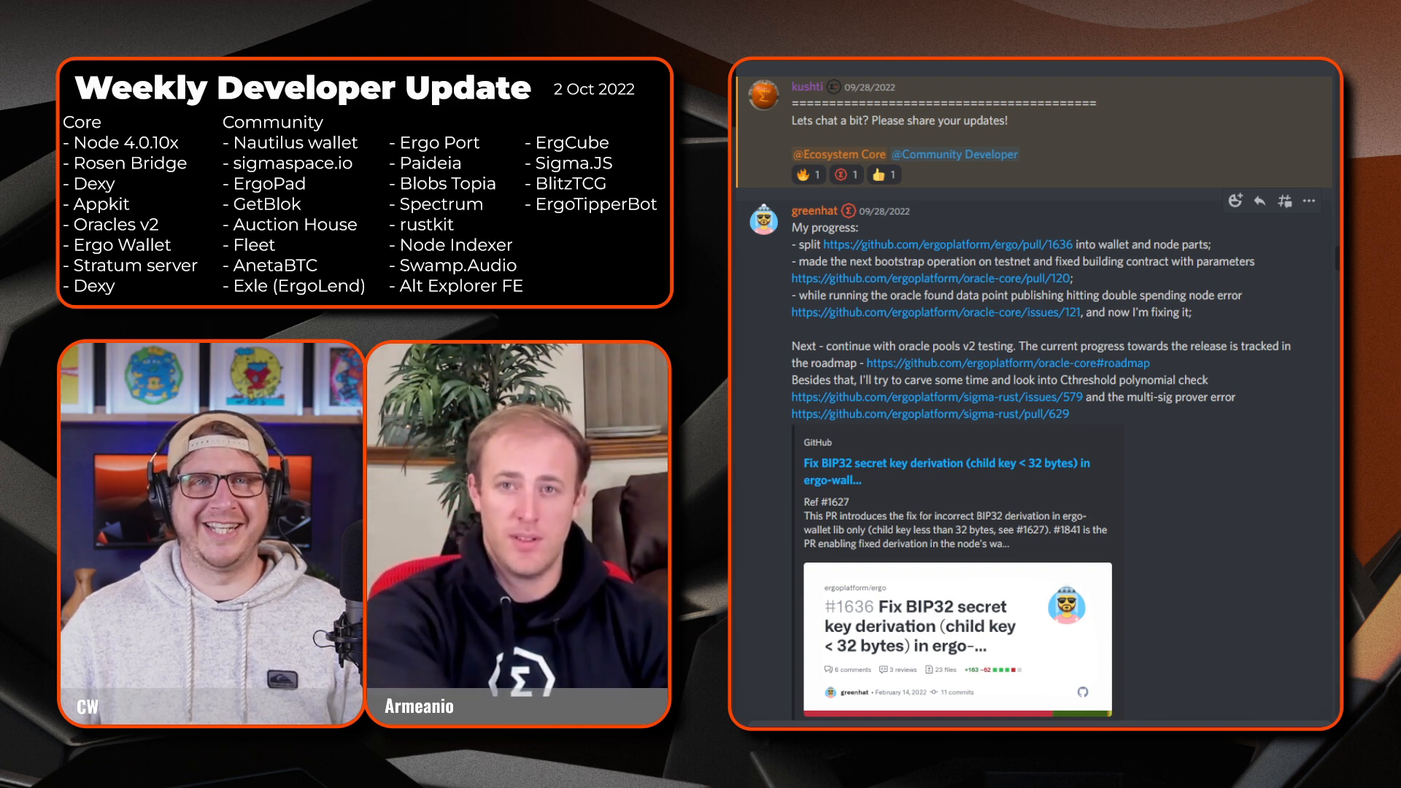
- Scroll past the GitHub embeds to the uexplorer release and Wallet app 2.1.2218 posts
scroll("down", 3)
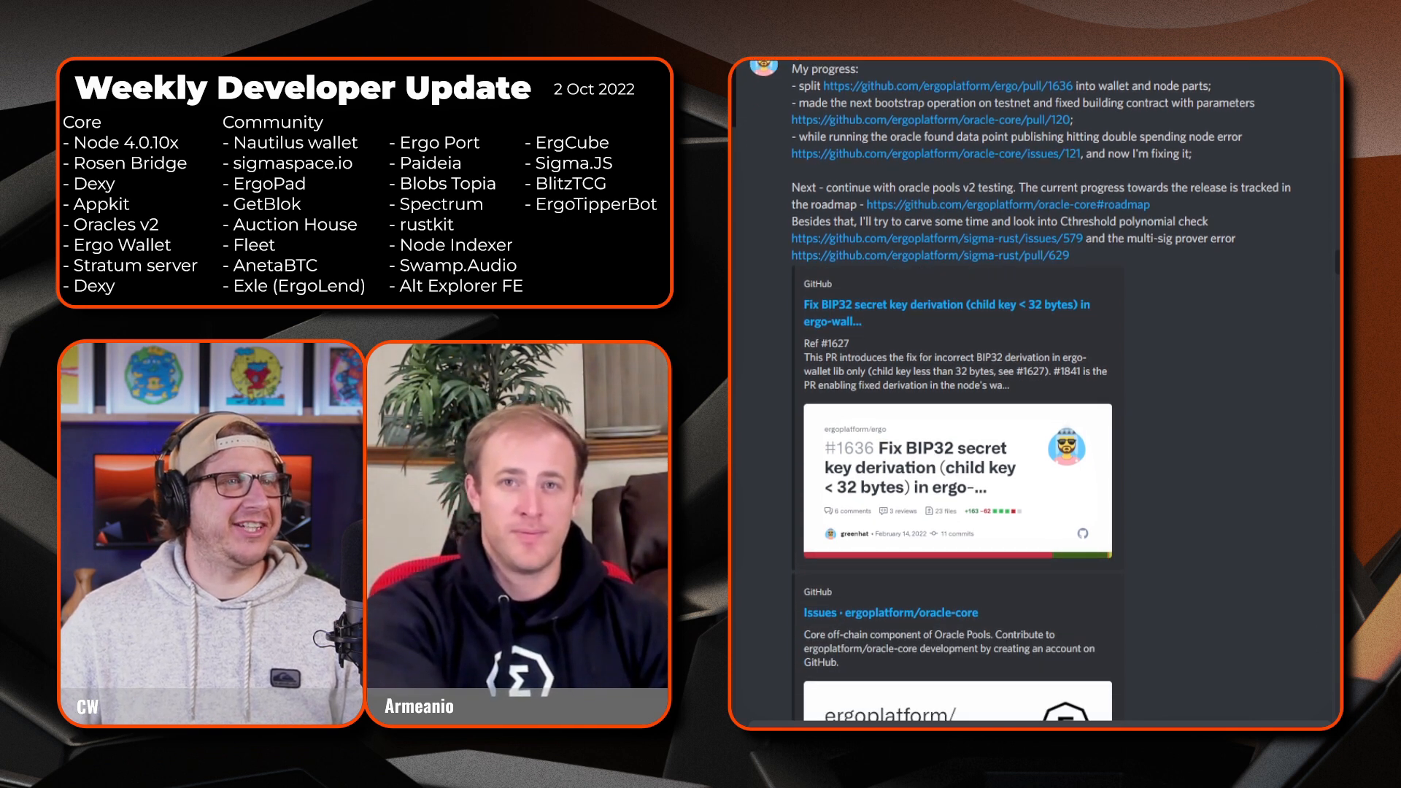
scroll("down", 3)
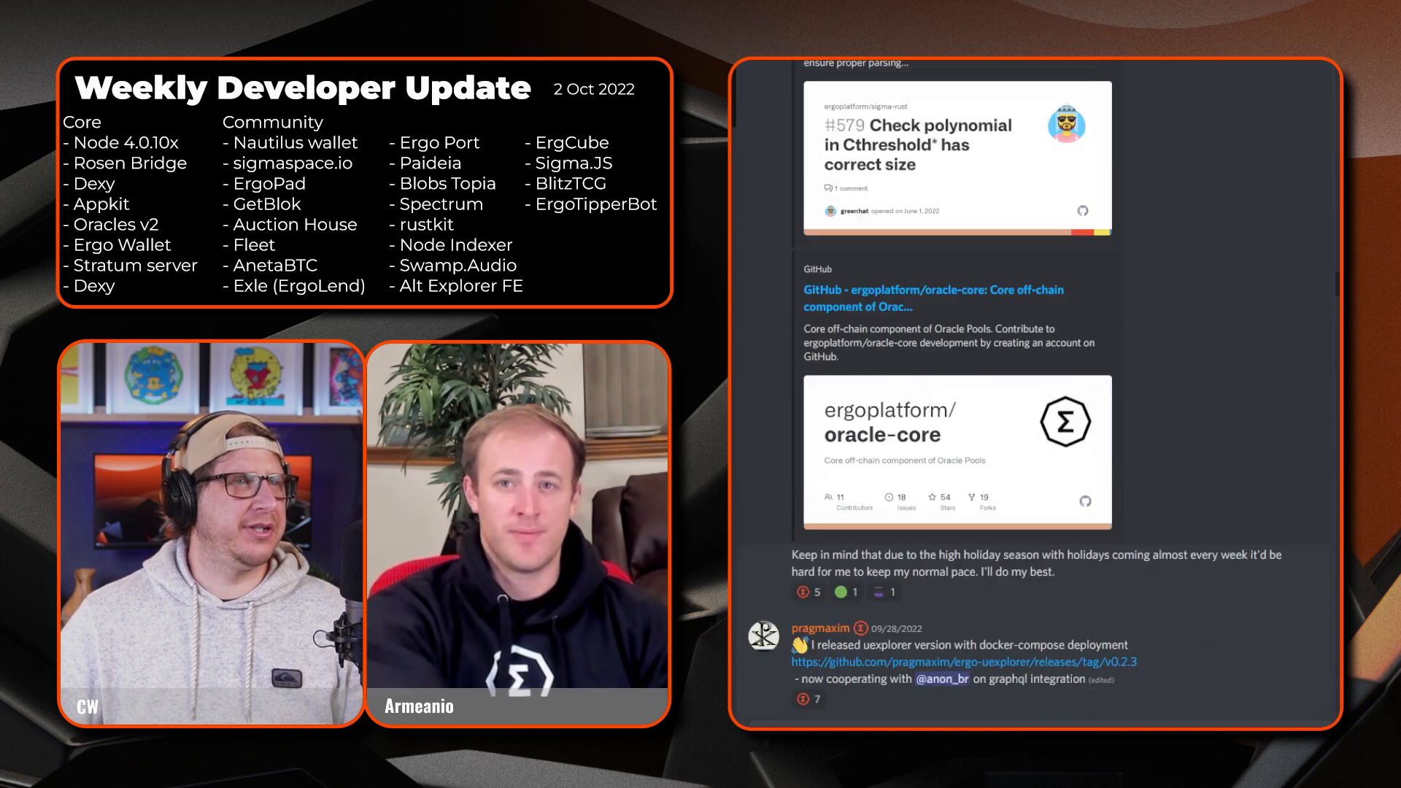
scroll("down", 3)
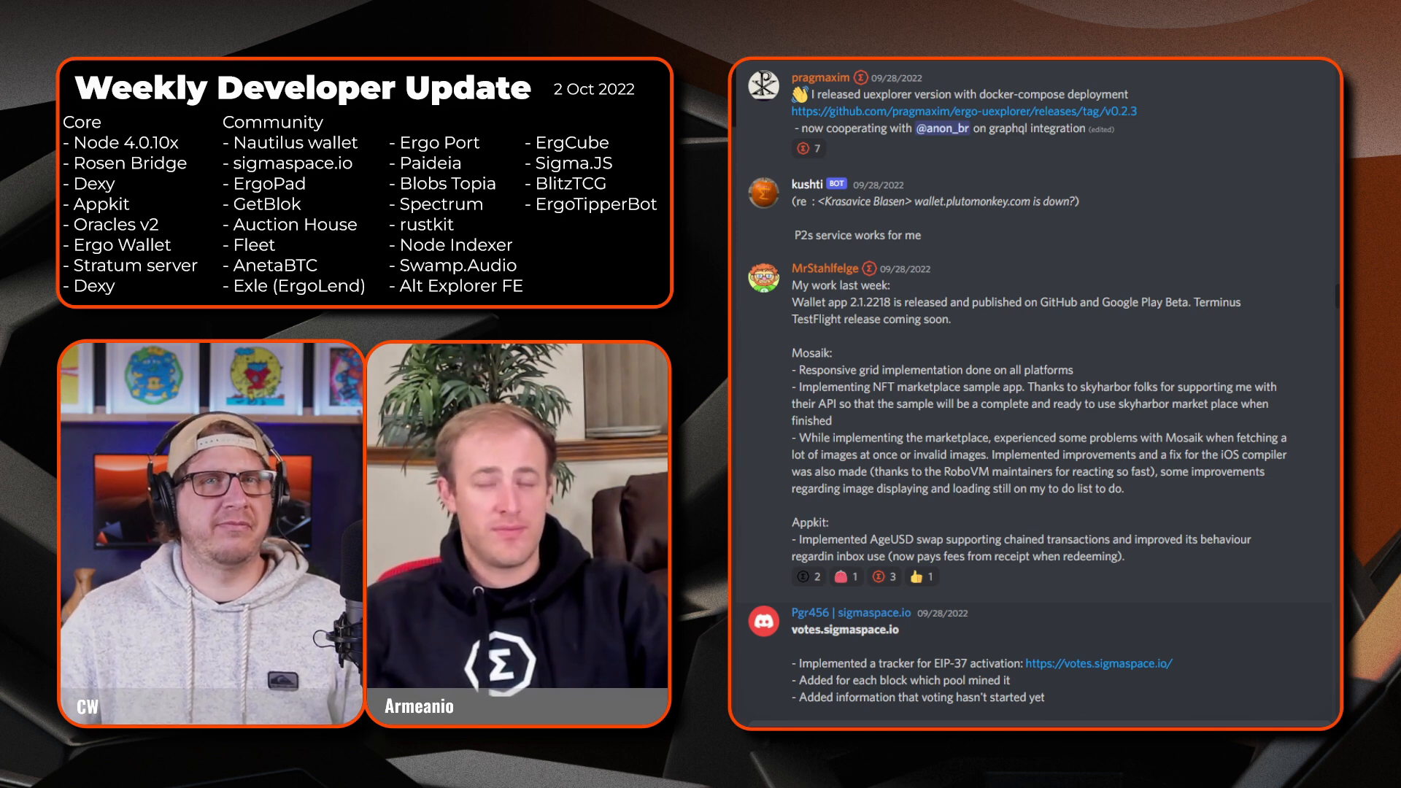
- Scroll to the sigmaspace.io notes and Luivatra's Paideia, Ergopad and ErgoTipperBot post
scroll("down", 3)
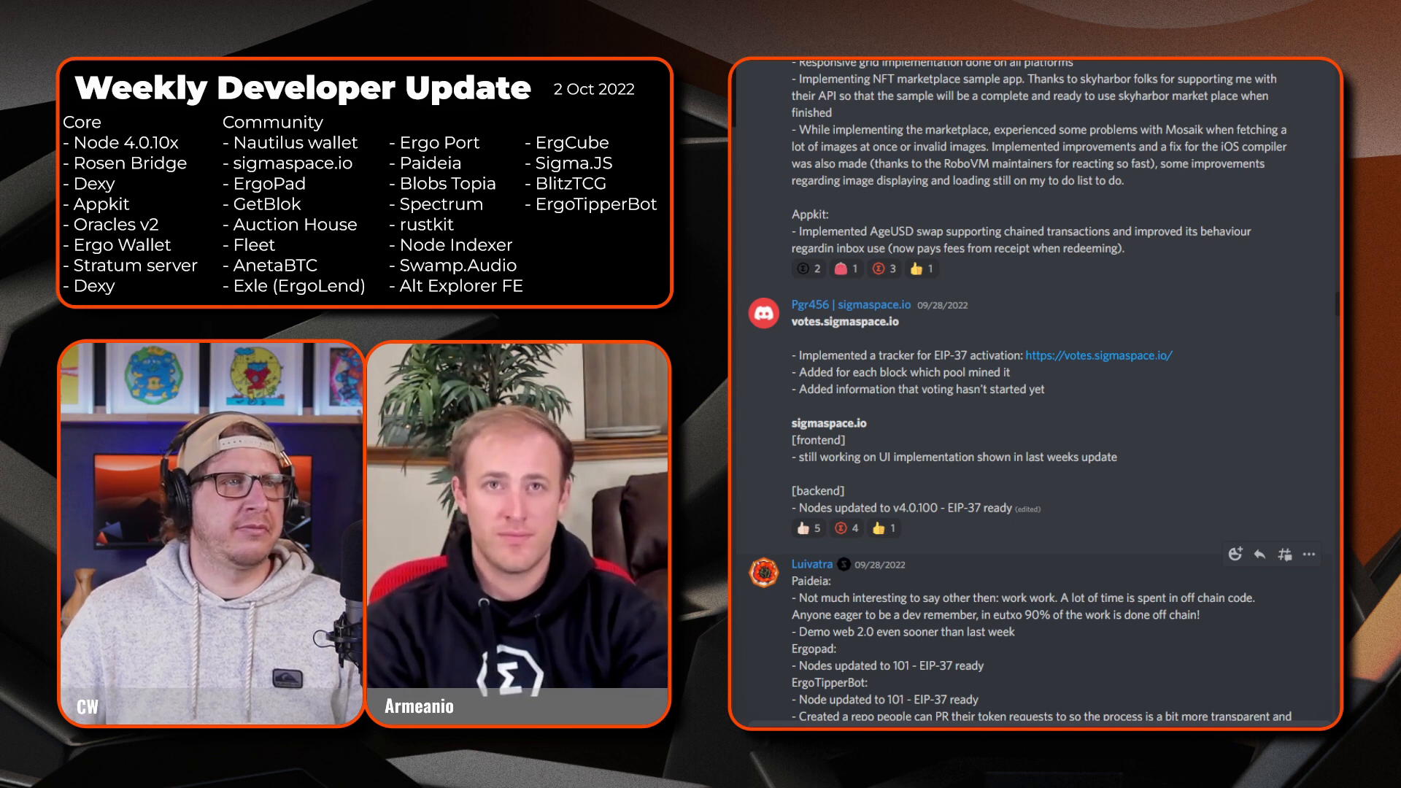
- Scroll to Luivatra's Ergo_diff fix note and capt_nemo's Nautilus and Fleet updates
scroll("down", 3)
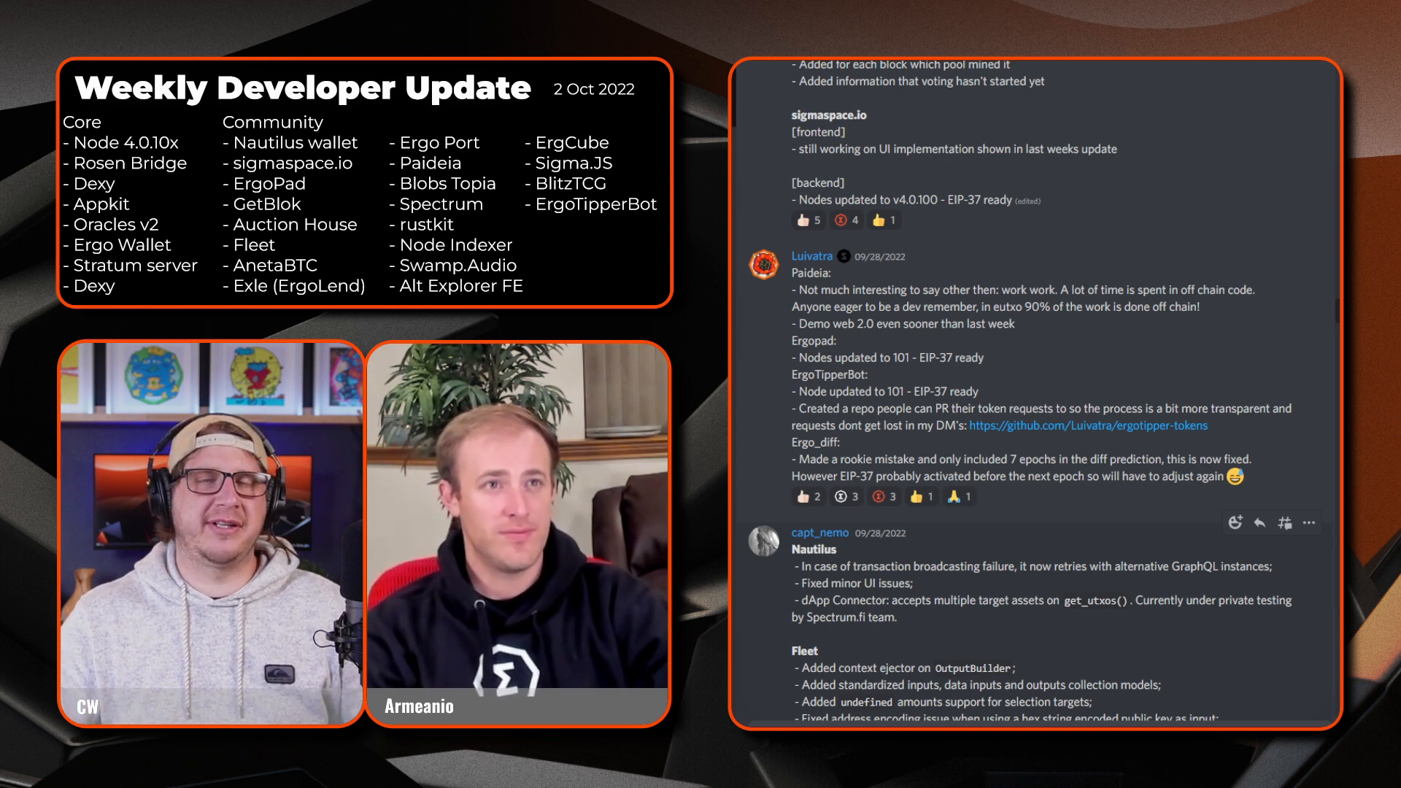
- Scroll to mhs_sam's Rosen Bridge soft launch announcement
scroll("down", 3)
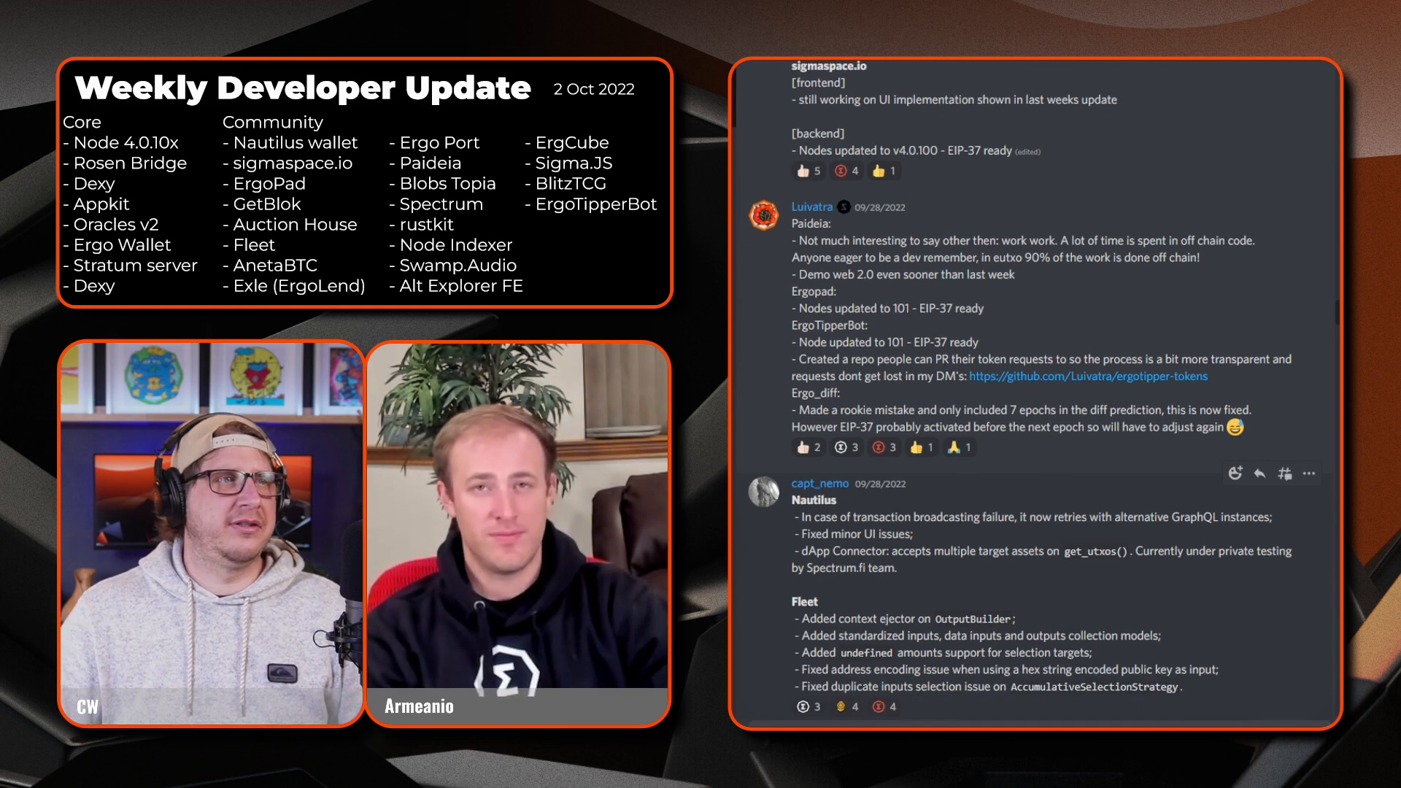
scroll("down", 3)
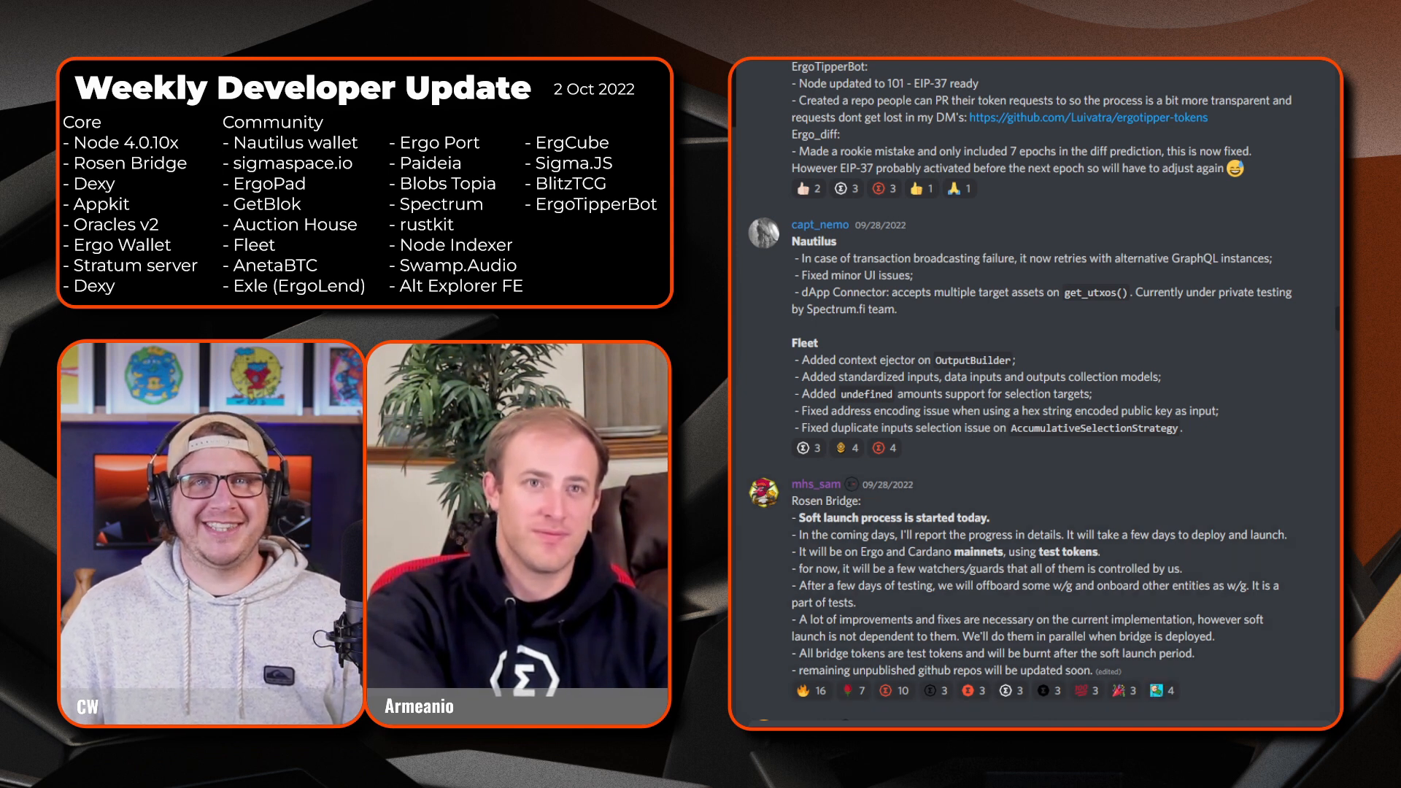
- Scroll to Morphic's Sigma update on Scrypto JS compilation and the wallet audit
scroll("down", 3)
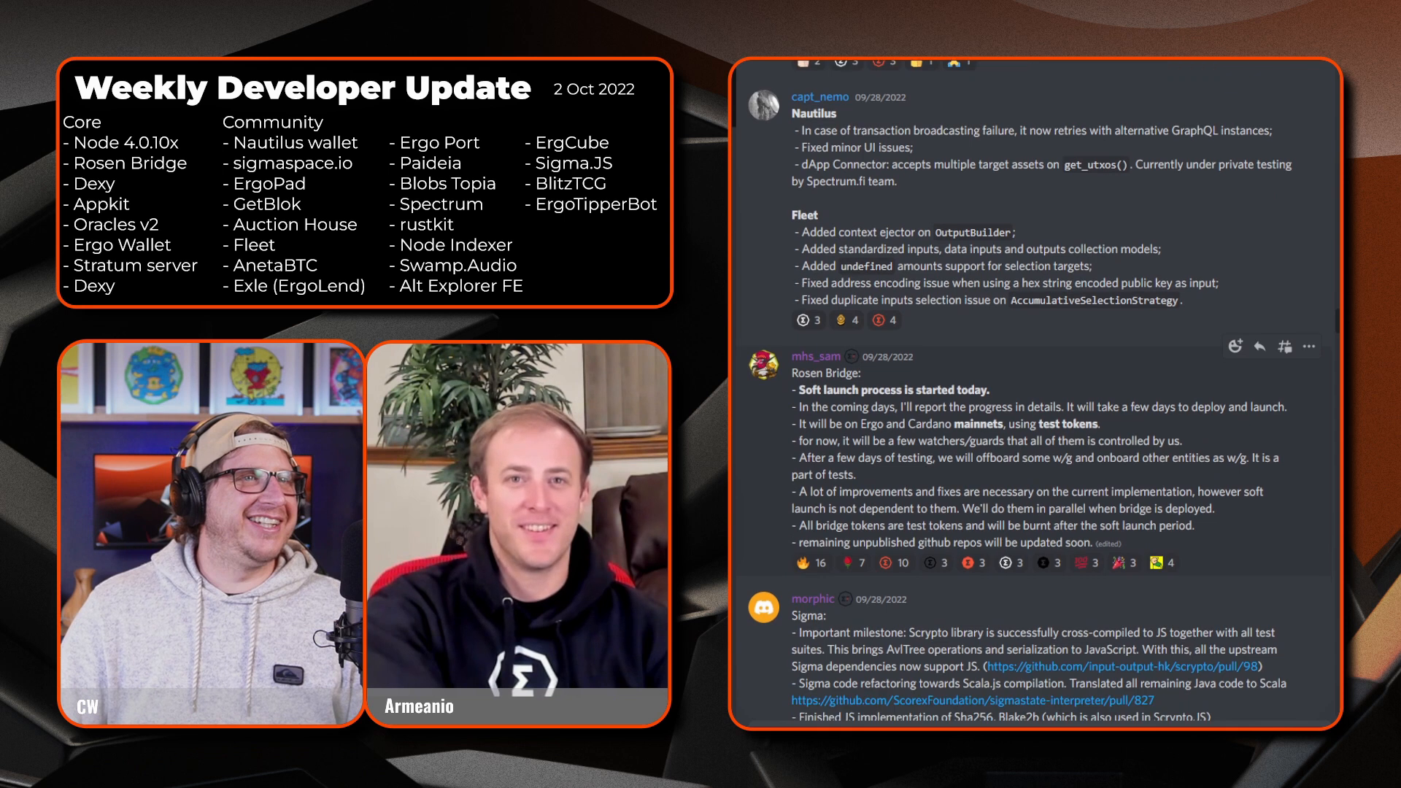
scroll("down", 3)
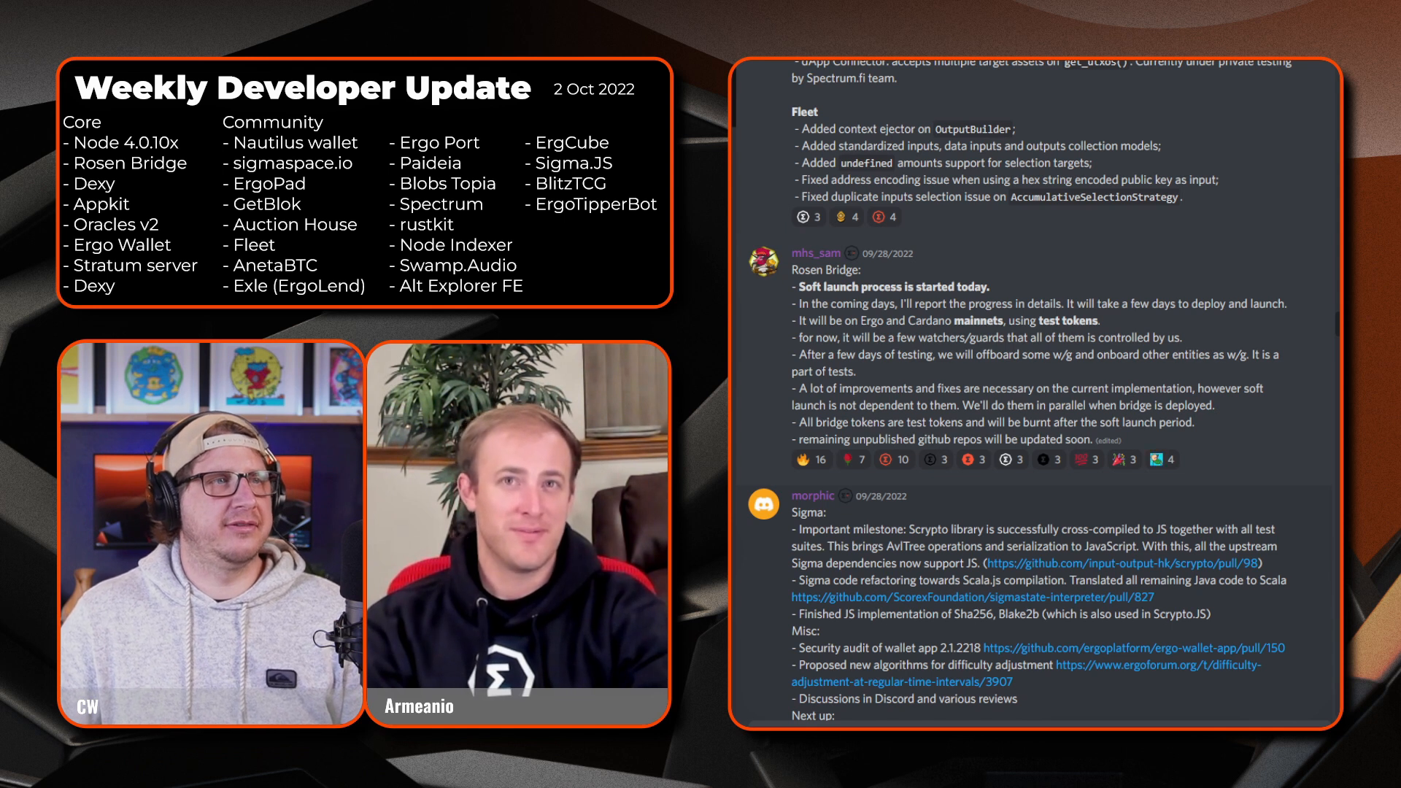
- Scroll to Apextheory's per-peer transaction rules post and its GitHub issue preview
scroll("down", 3)
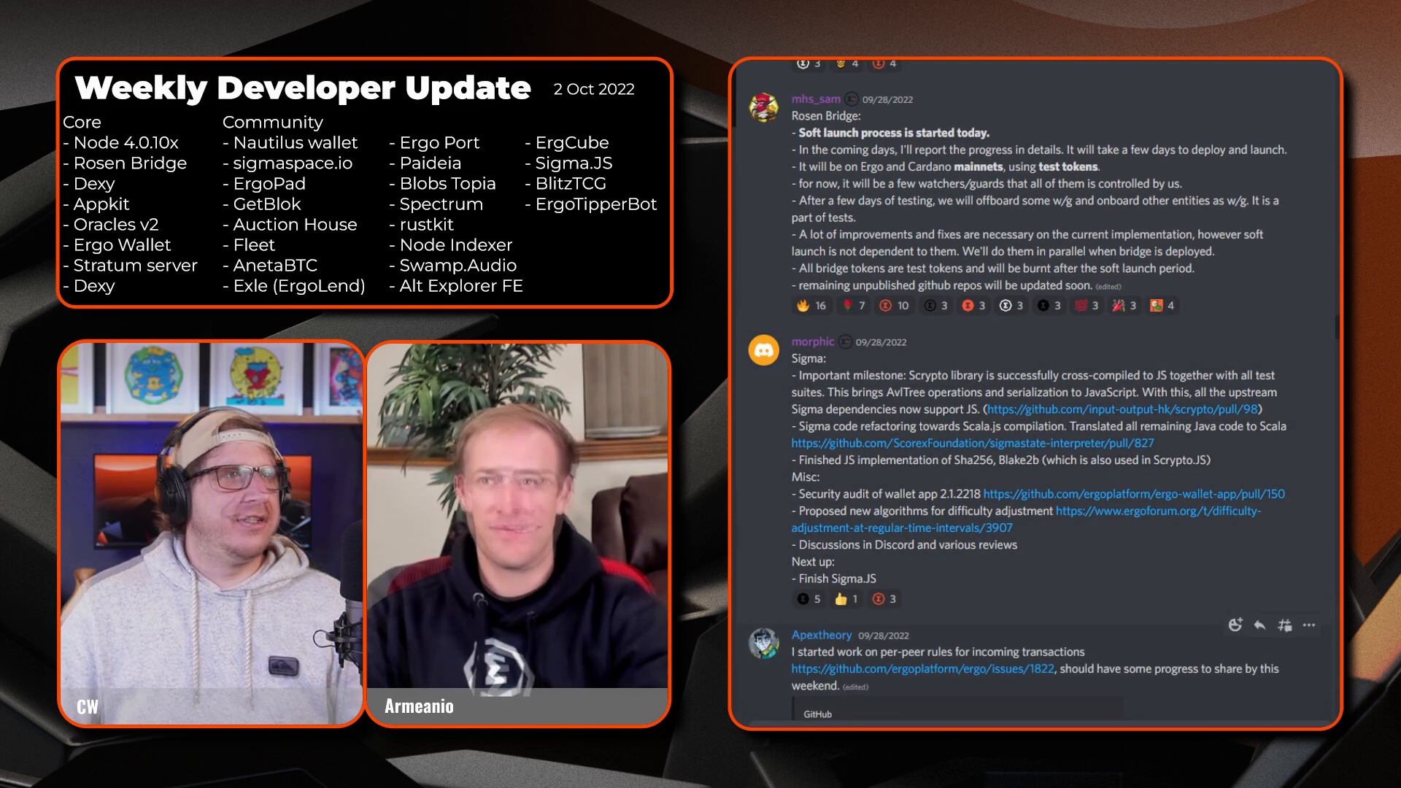
scroll("down", 3)
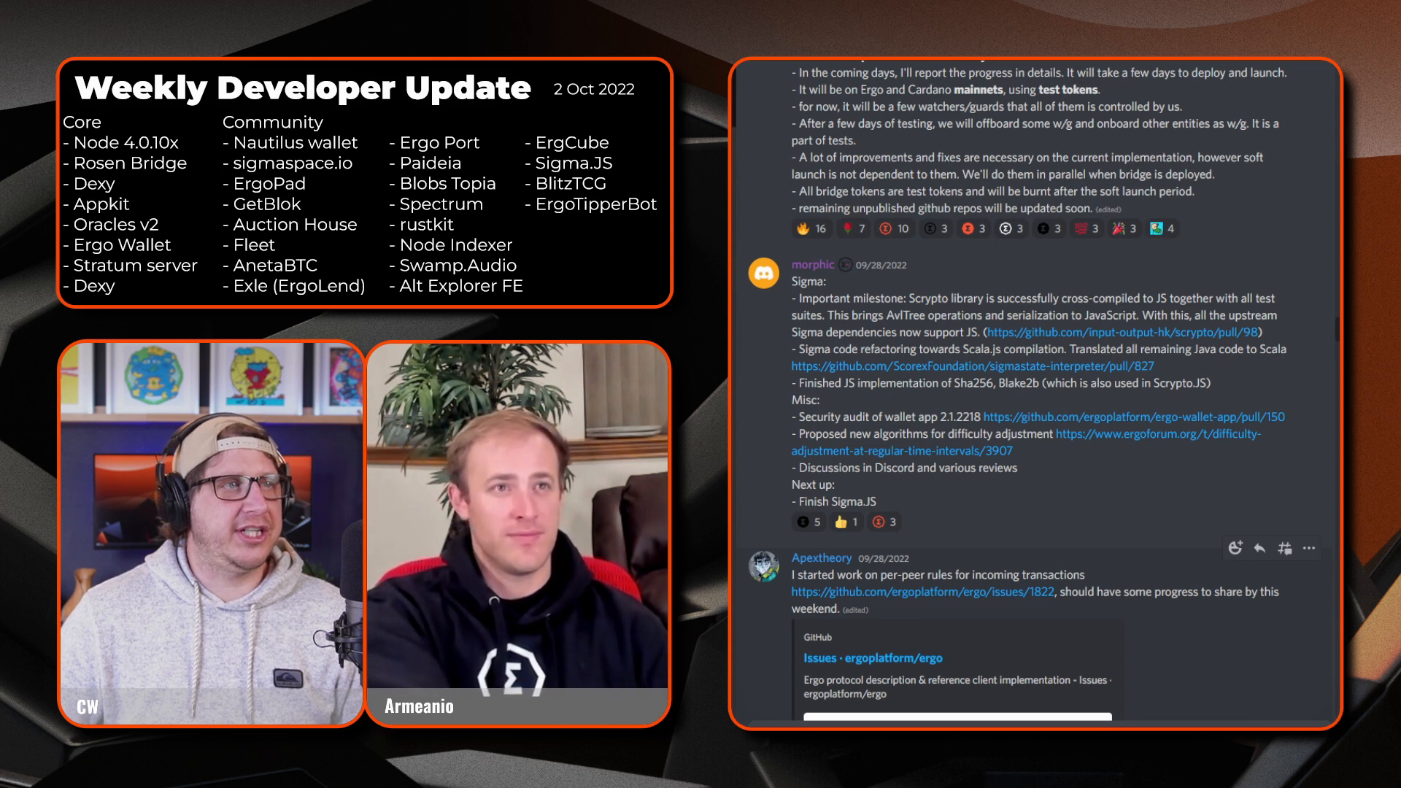
- Scroll until ErgoDesign's full Ergcube update and the reply below are visible
scroll("down", 3)
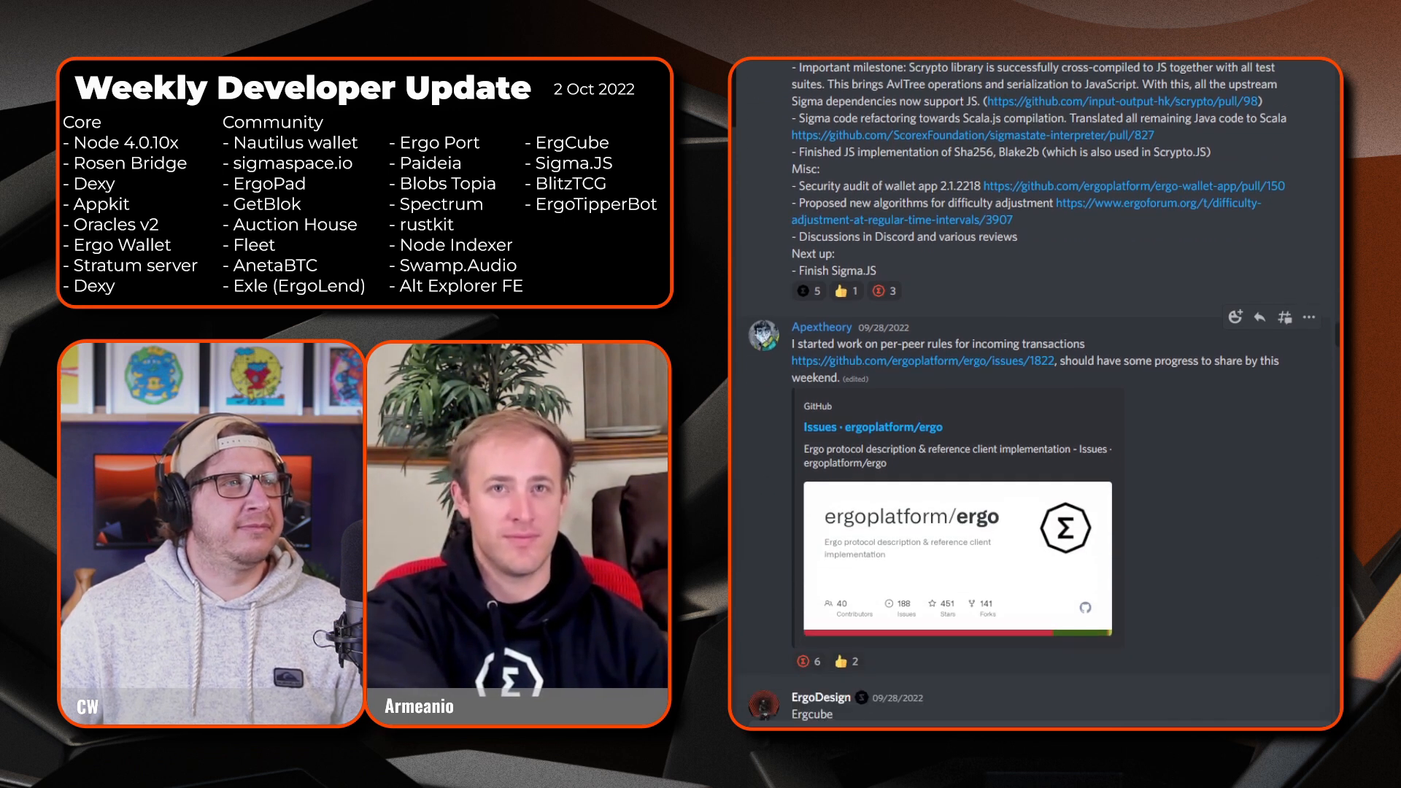
scroll("down", 3)
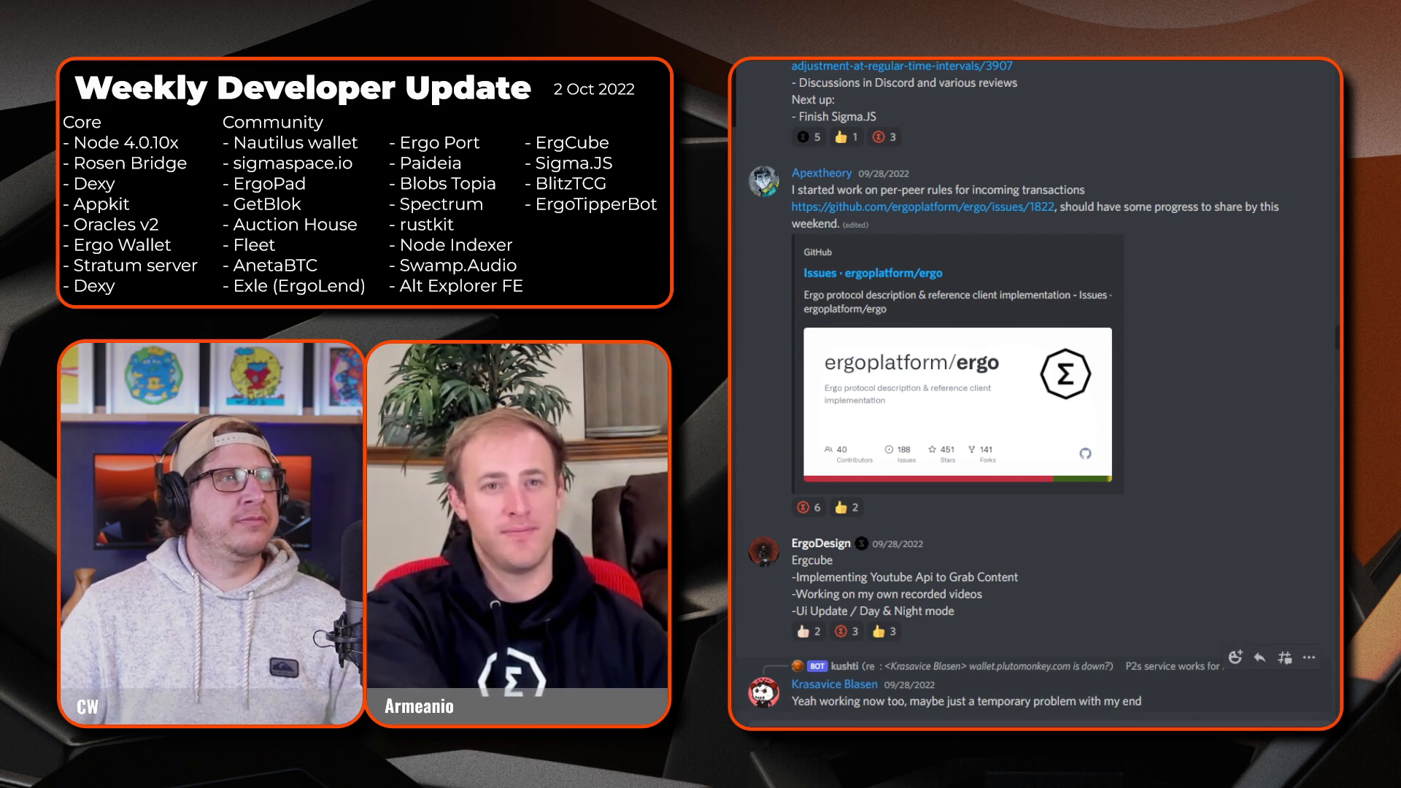
- Scroll to Kushti's Node post on the 4.0.46 release and EIP-37
scroll("down", 3)
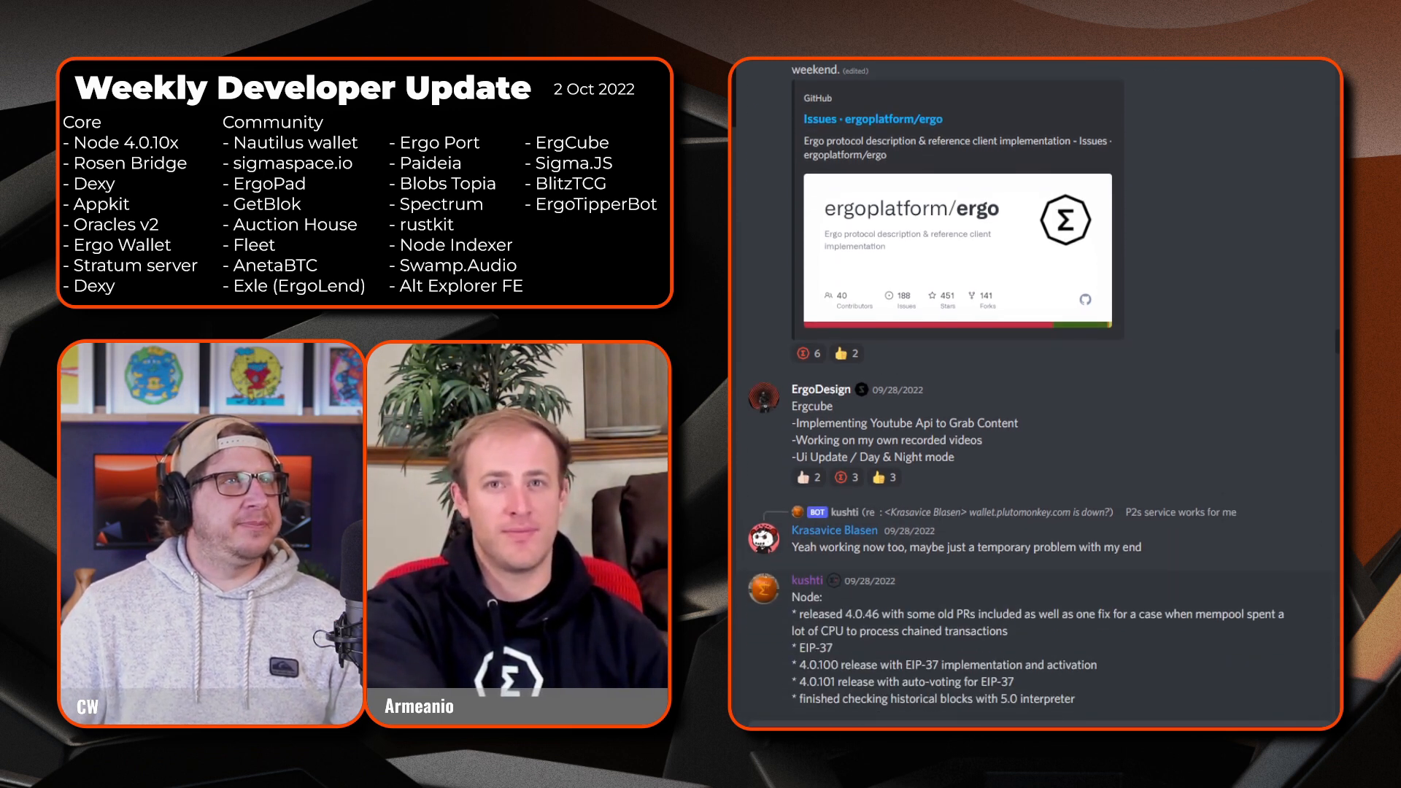
scroll("down", 3)
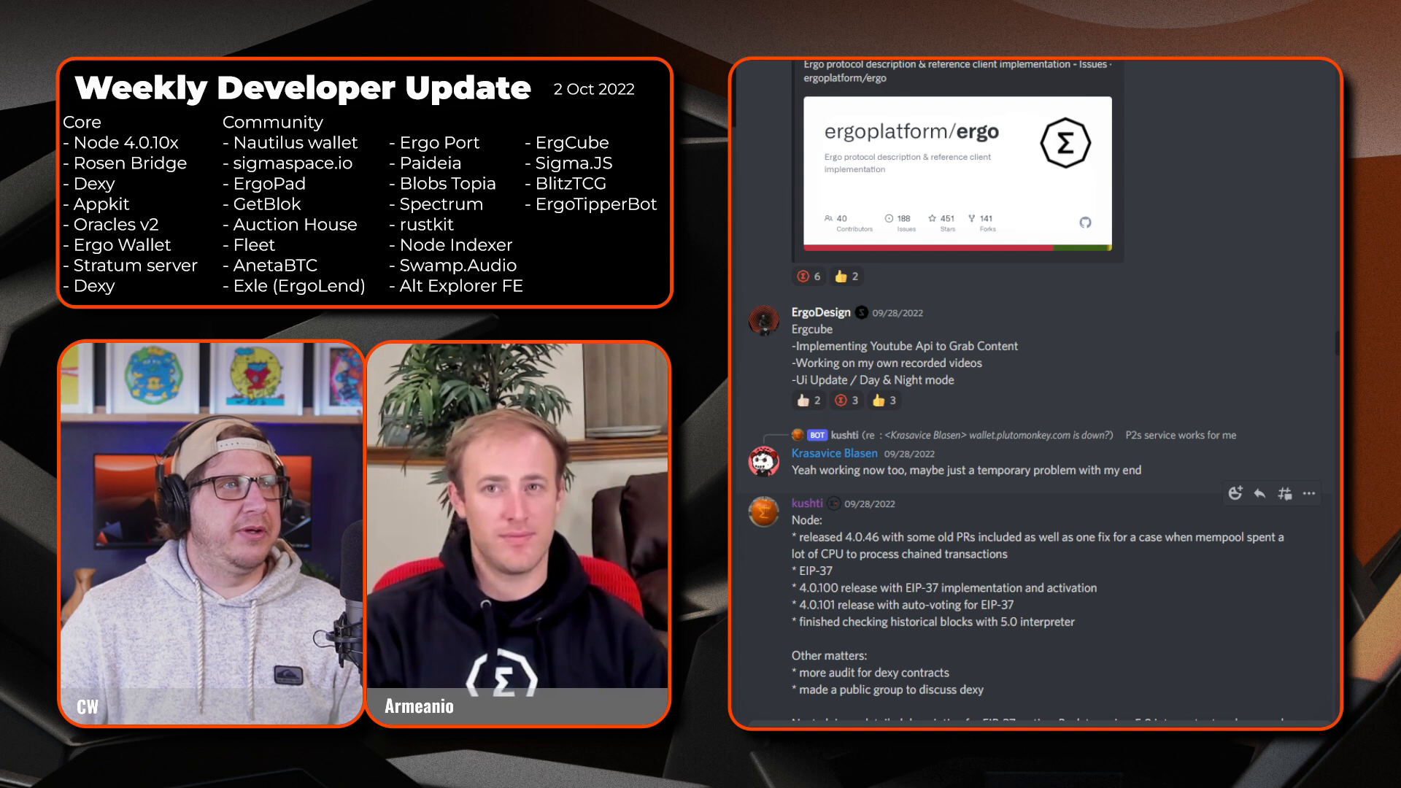
- Scroll to show the rest of Kushti's Node post and qx()'s my.ergoport.dev update
scroll("down", 3)
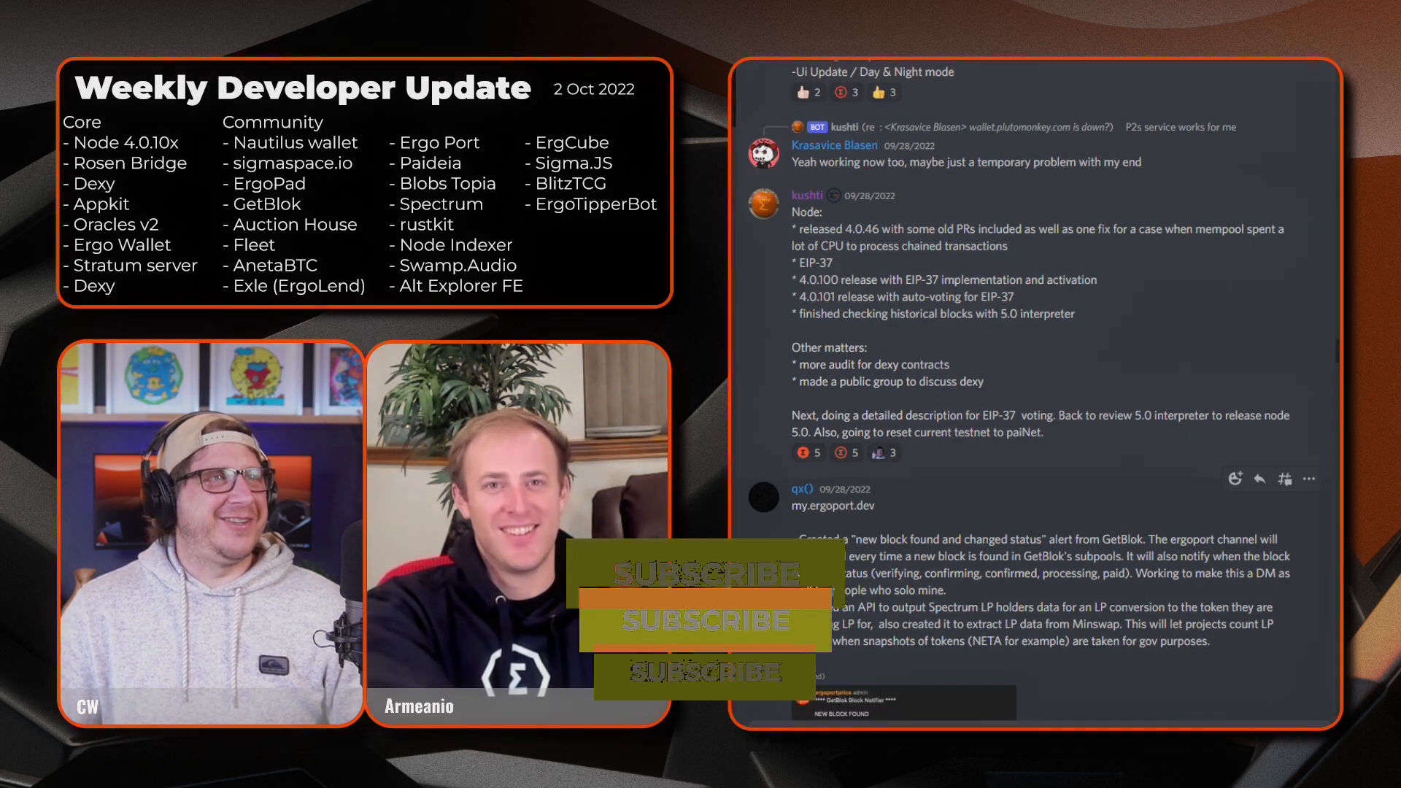
- Scroll to qx()'s my.ergoport.dev post showing the GetBlok new-block alert screenshot
scroll("down", 3)
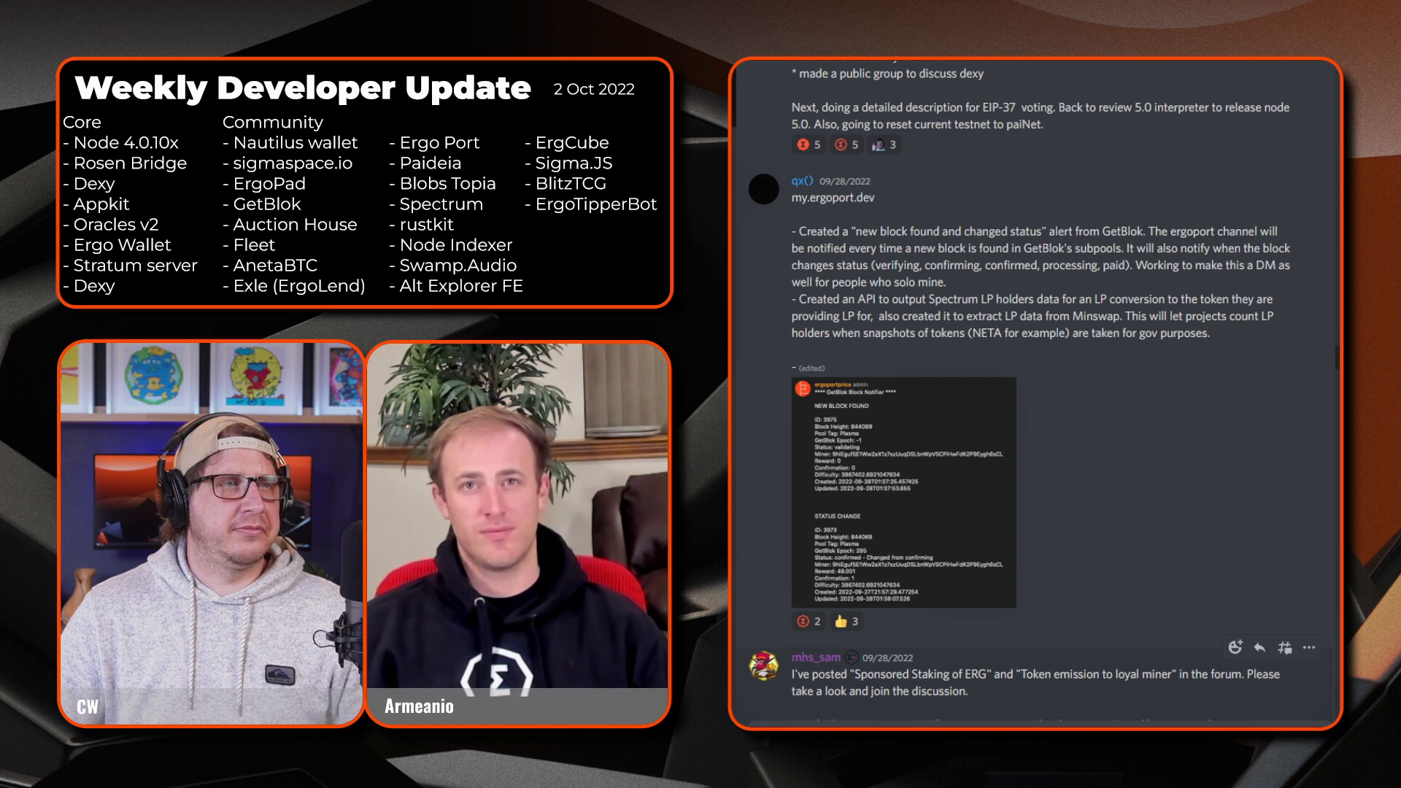
- Scroll to mhs_sam's sponsored ERG staking post with its forum link previews
scroll("down", 3)
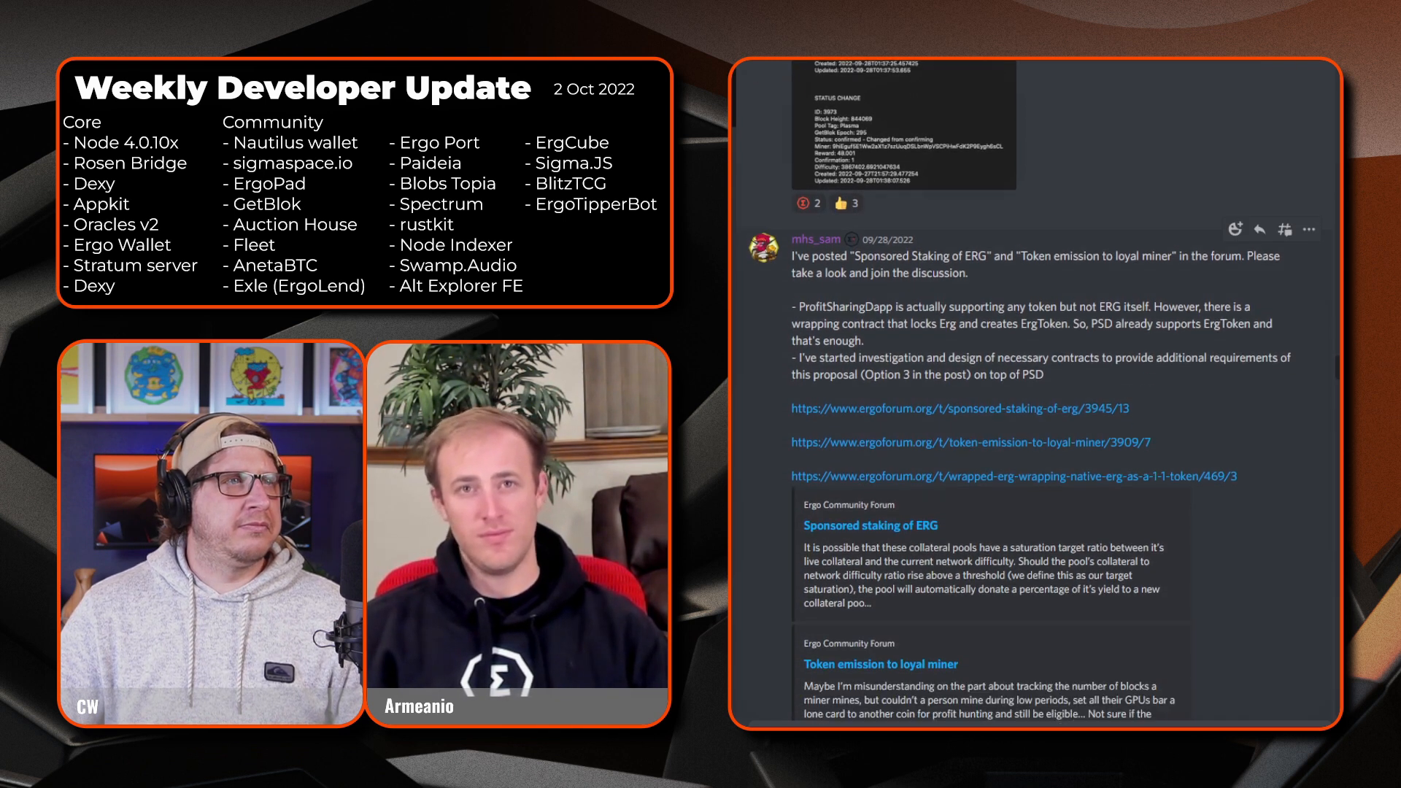
scroll("down", 3)
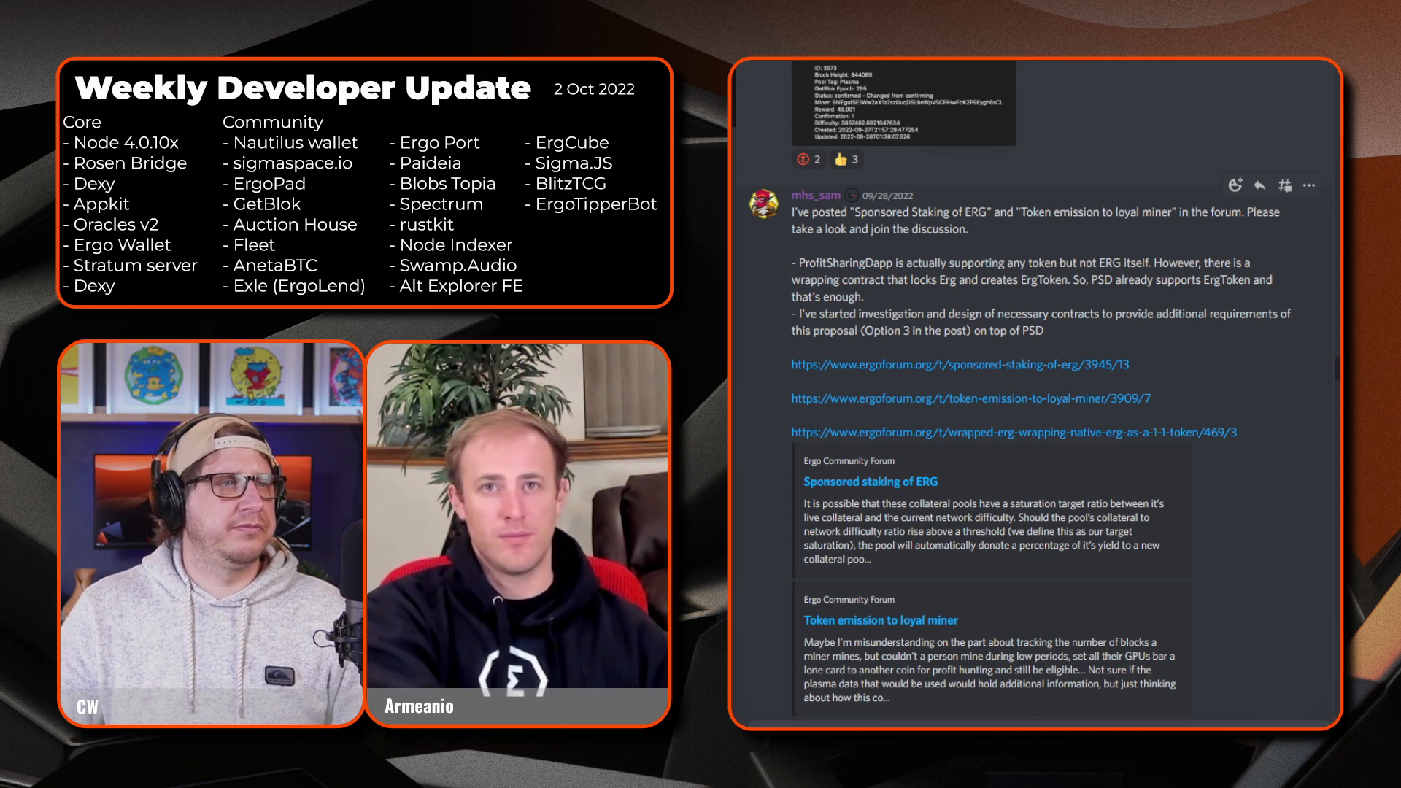
- Scroll to mhs_sam's Stratum Server vardiff fix post and its GitHub merge preview
scroll("down", 3)
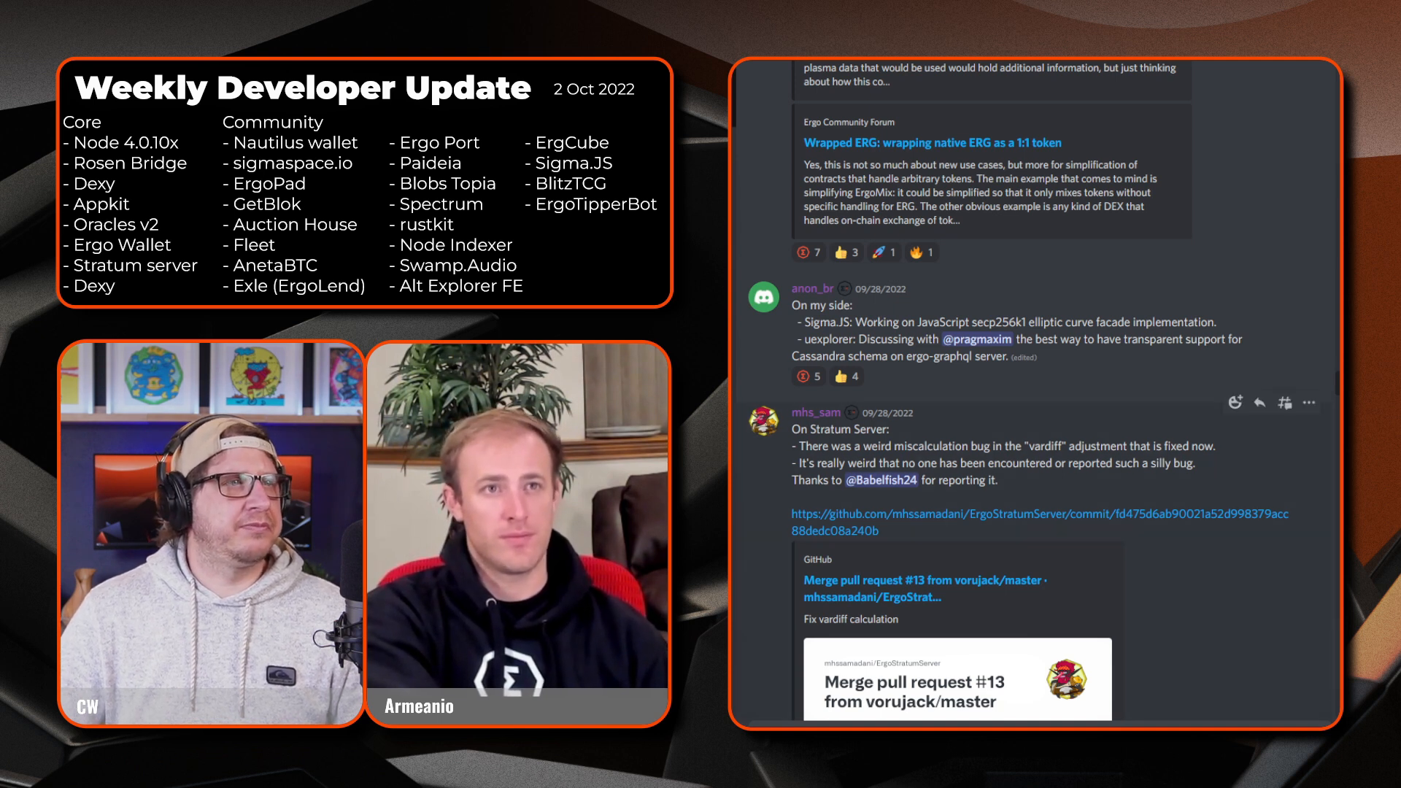
scroll("down", 3)
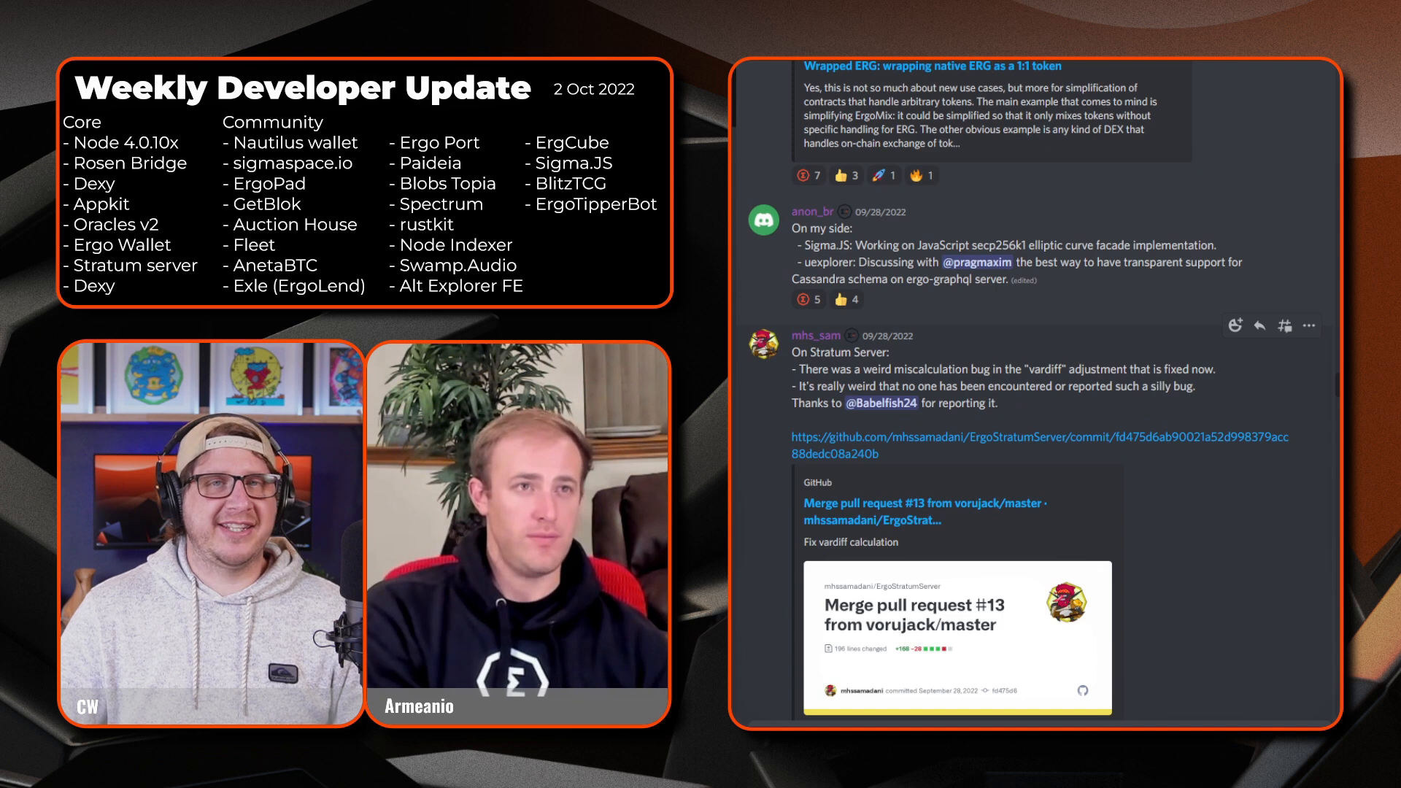
scroll("down", 3)
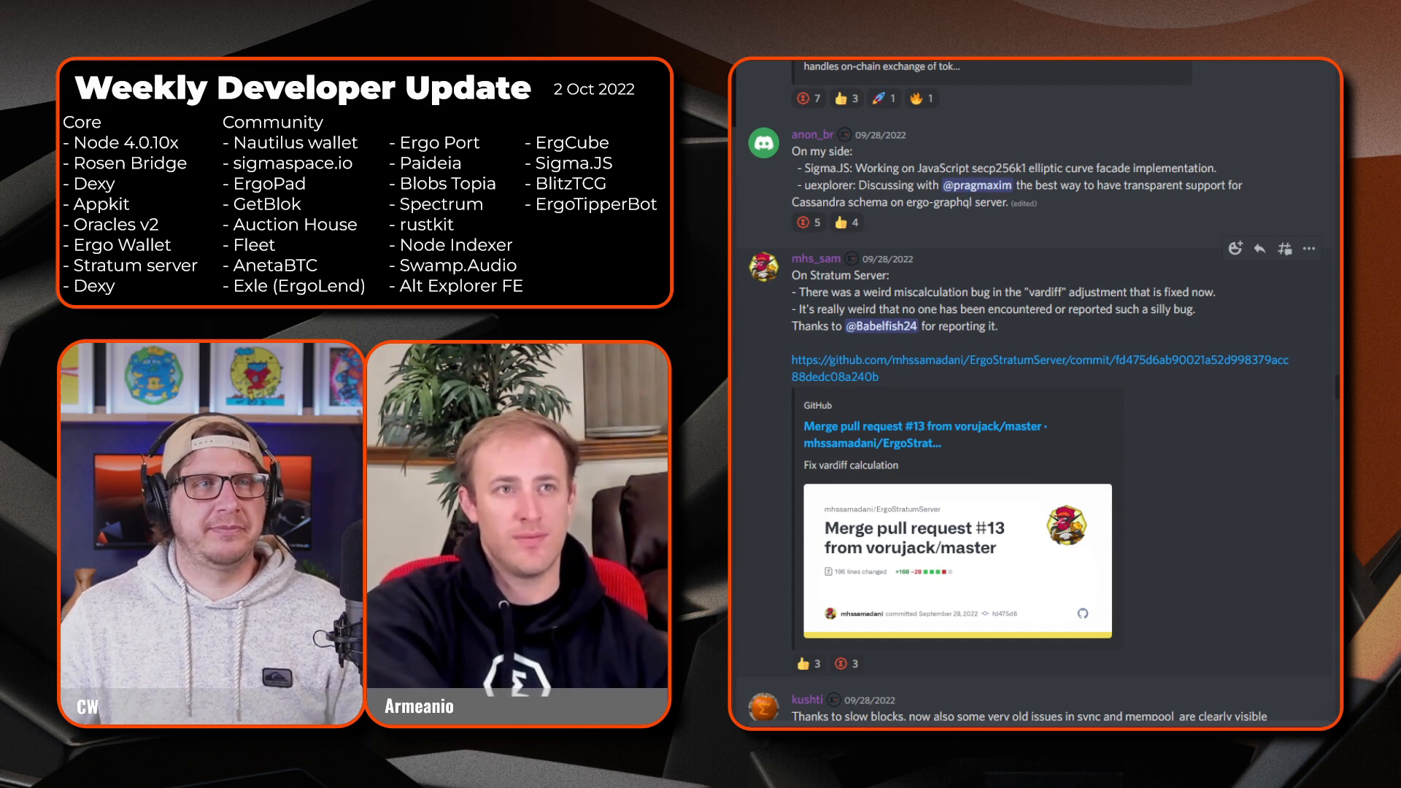
- Scroll to wmcclinton's anetaBTC dev update and kushti's call for updates
scroll("down", 3)
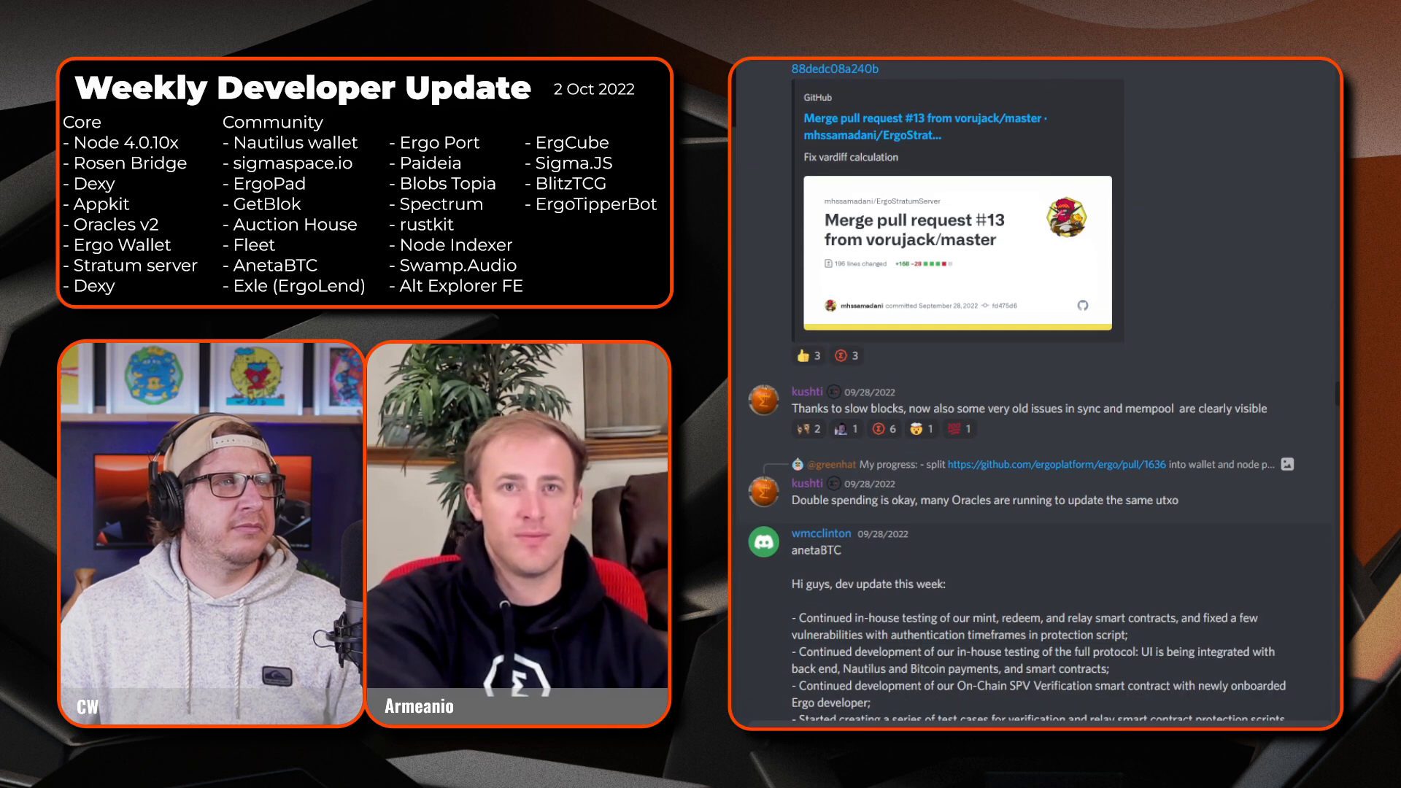
scroll("down", 3)
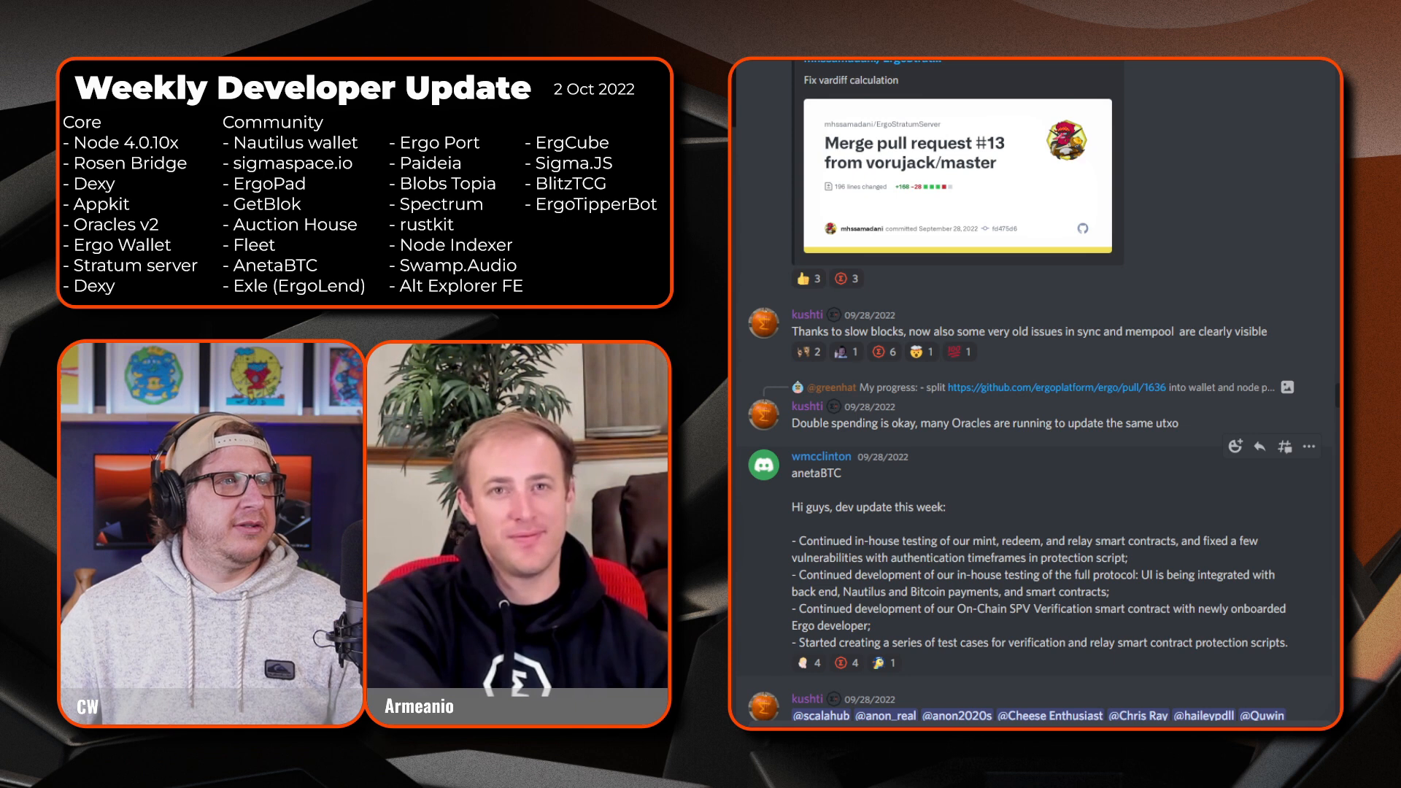
scroll("down", 3)
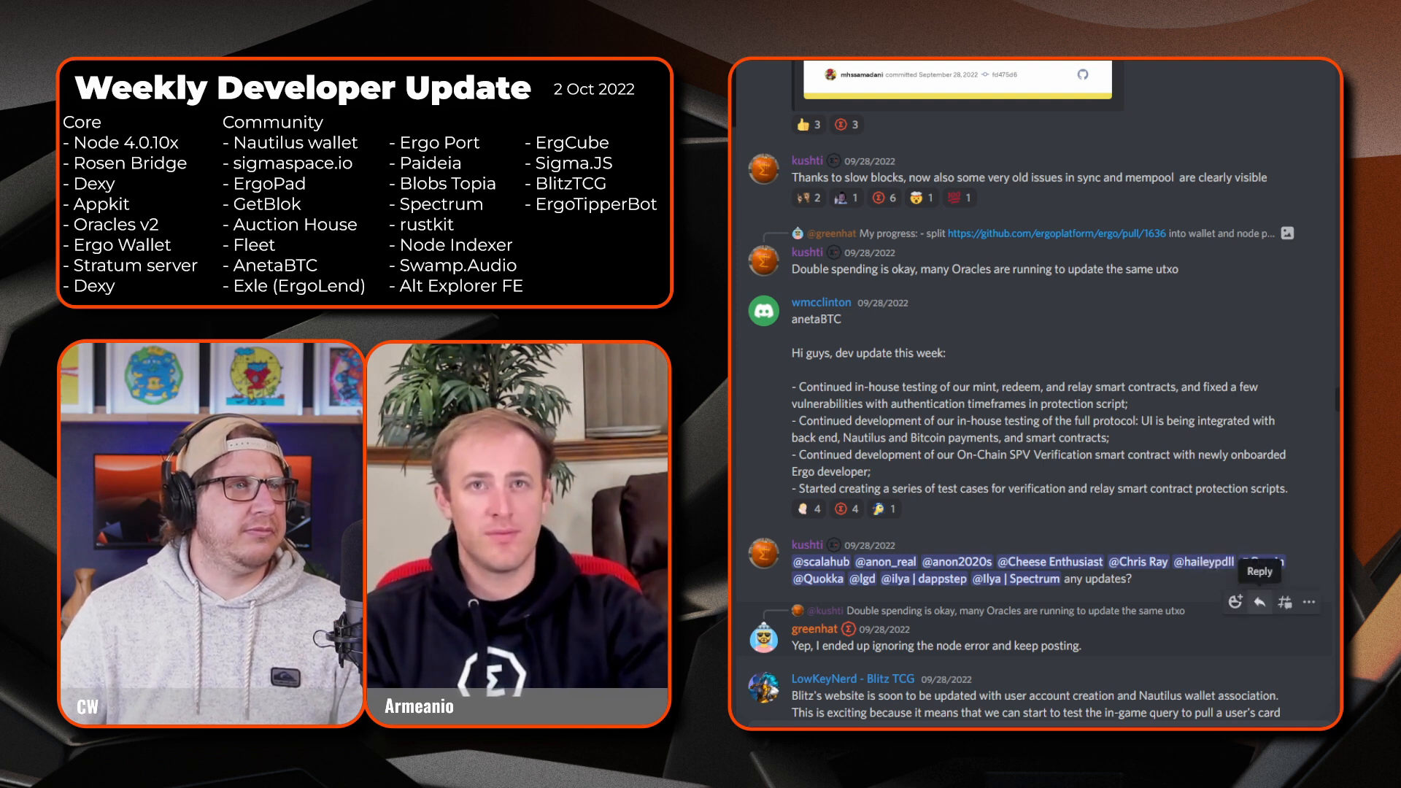
scroll("down", 3)
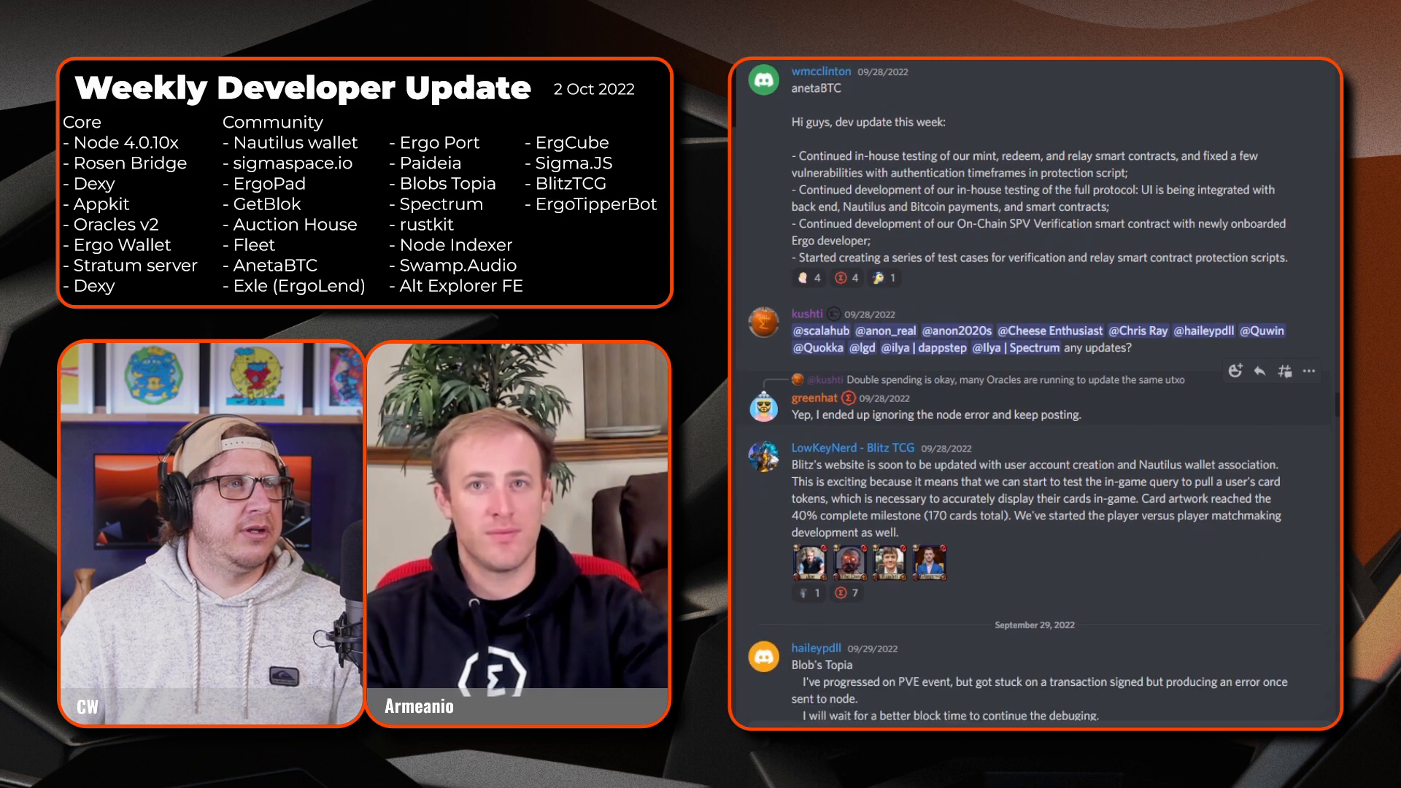
scroll("down", 3)
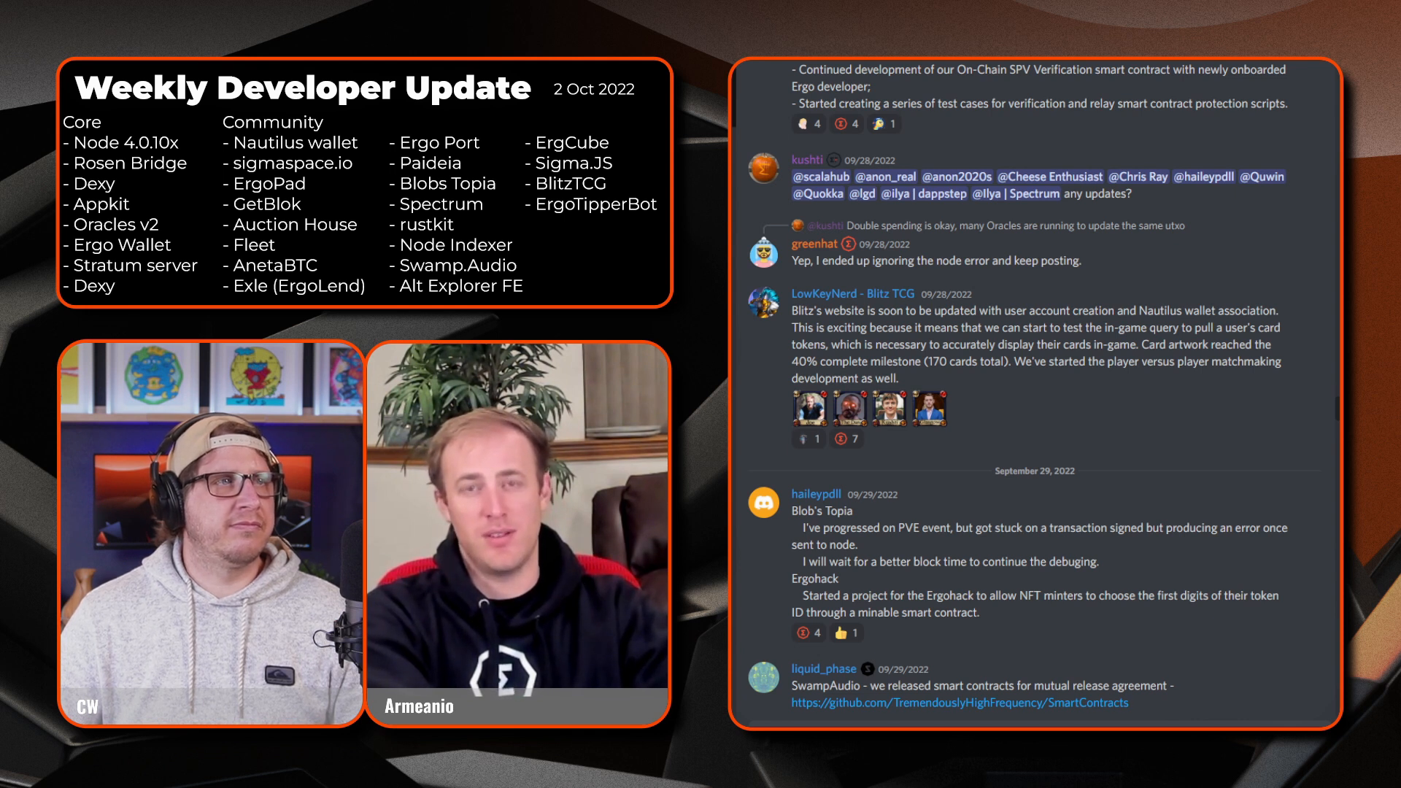
- Scroll to liquid_phase's SwampAudio bootstrap and sale agreement contracts explanation
scroll("down", 3)
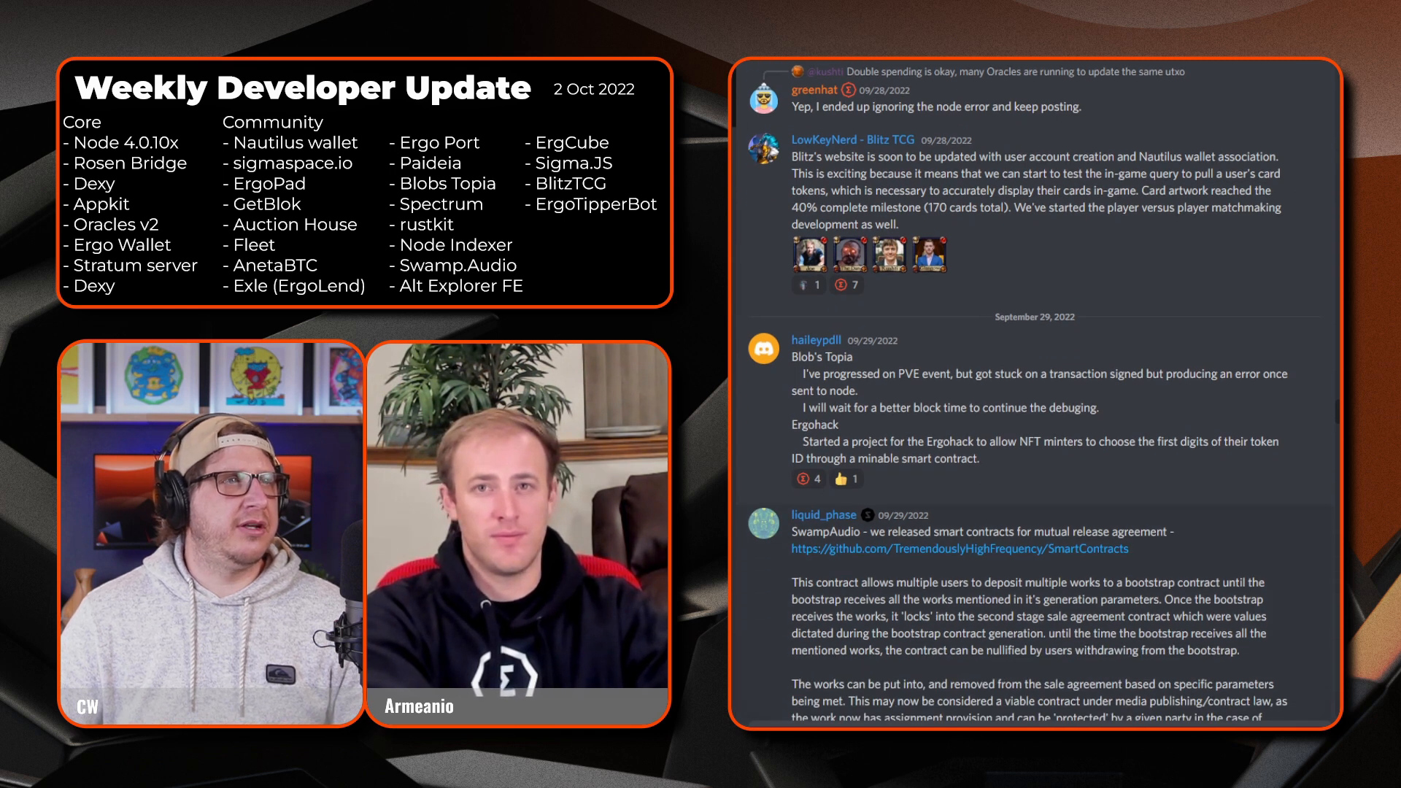
scroll("down", 3)
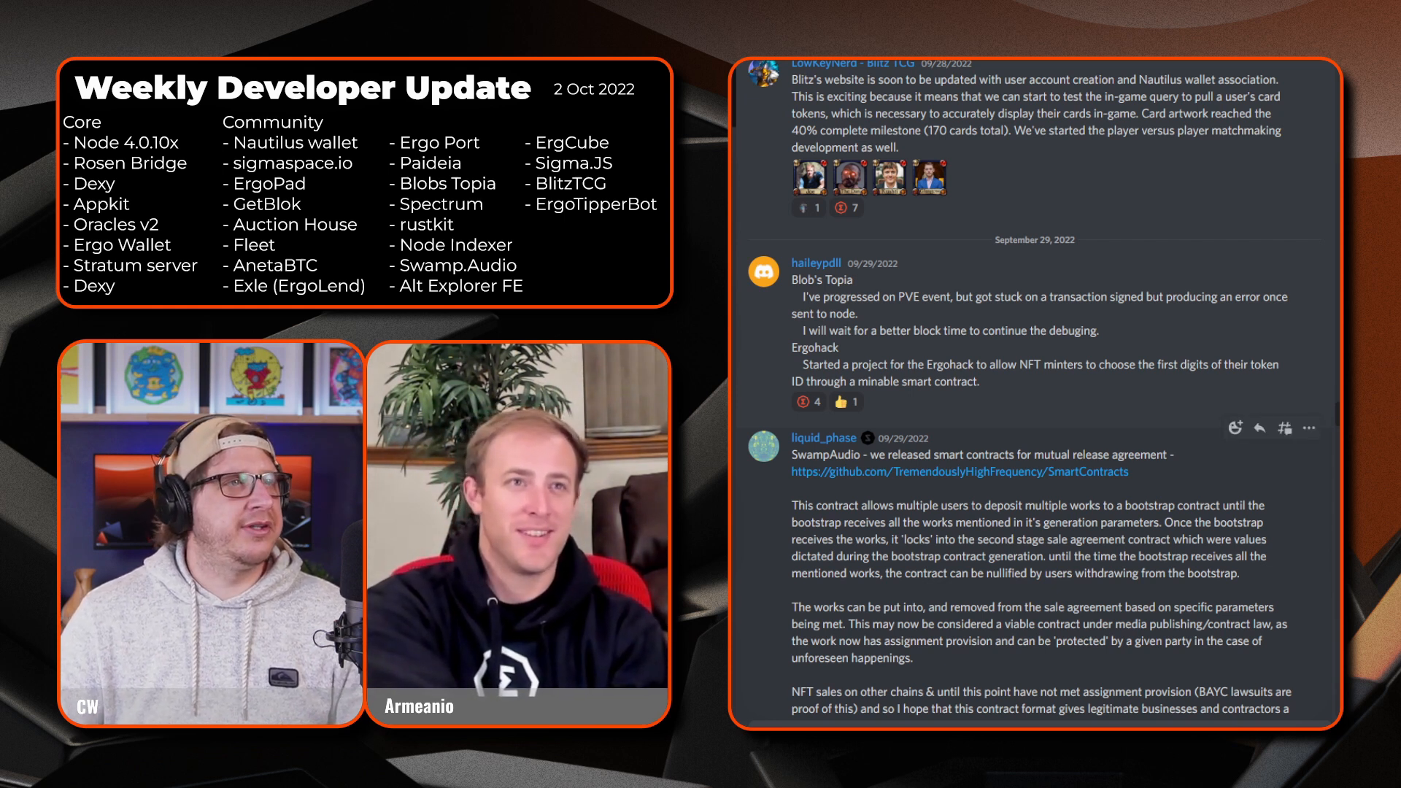
scroll("down", 3)
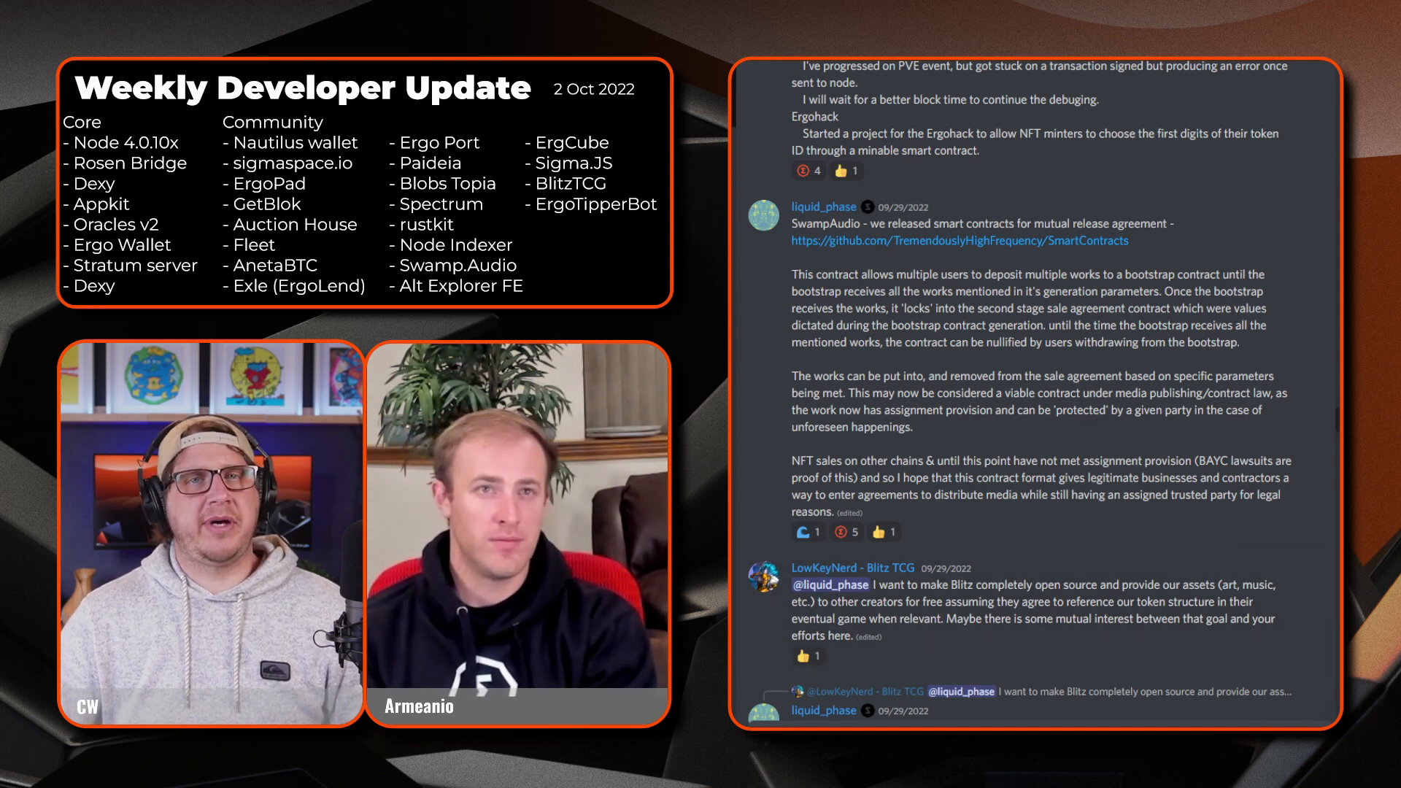
scroll("down", 3)
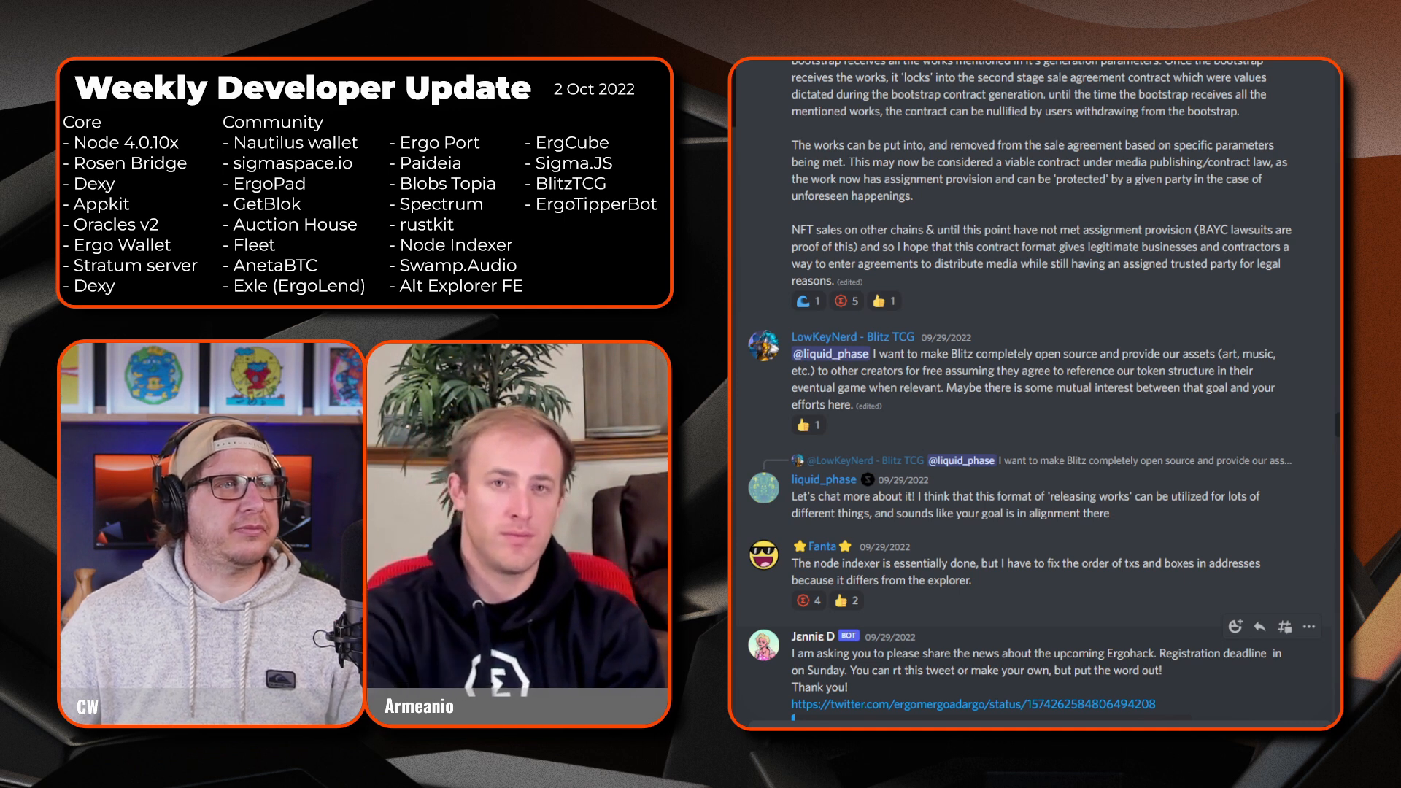
scroll("down", 3)
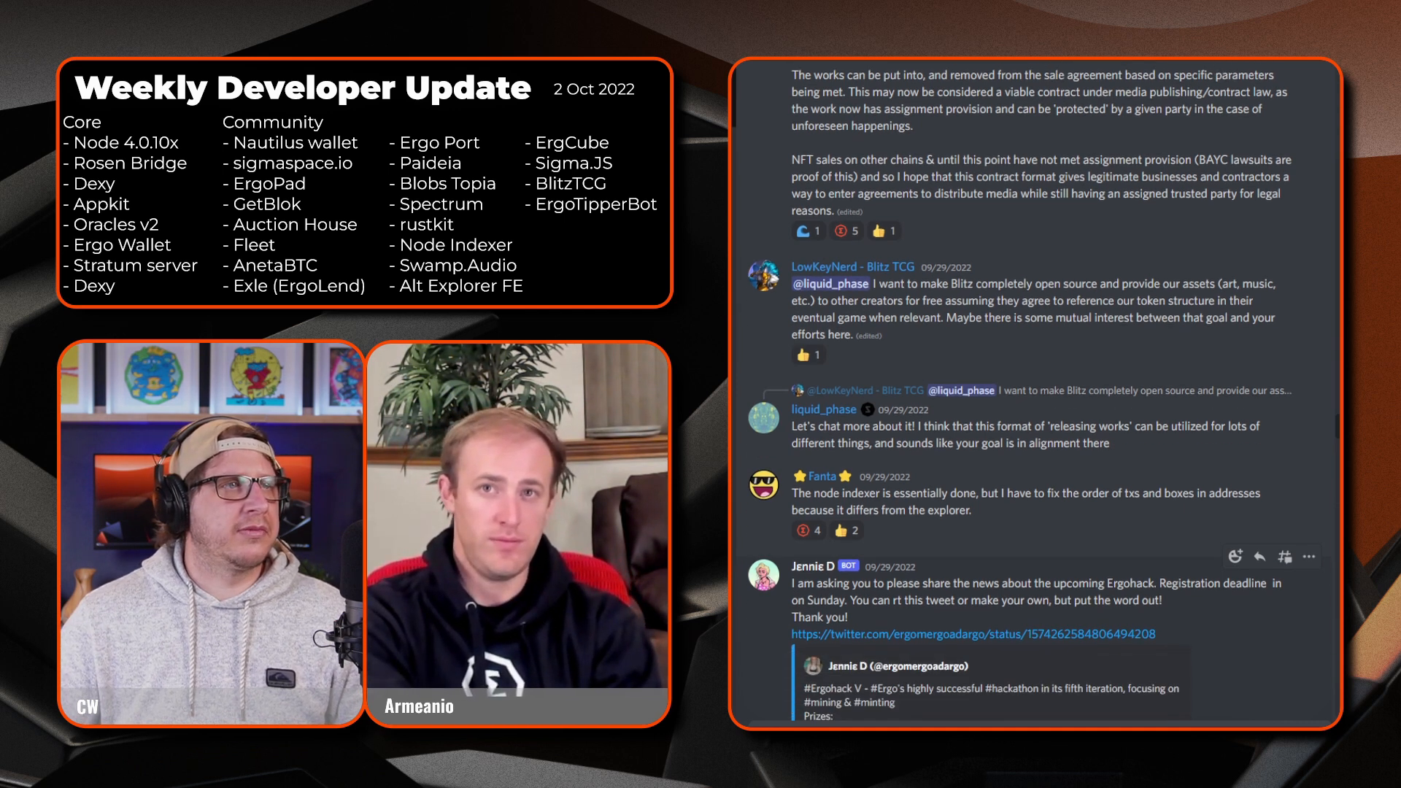
scroll("down", 3)
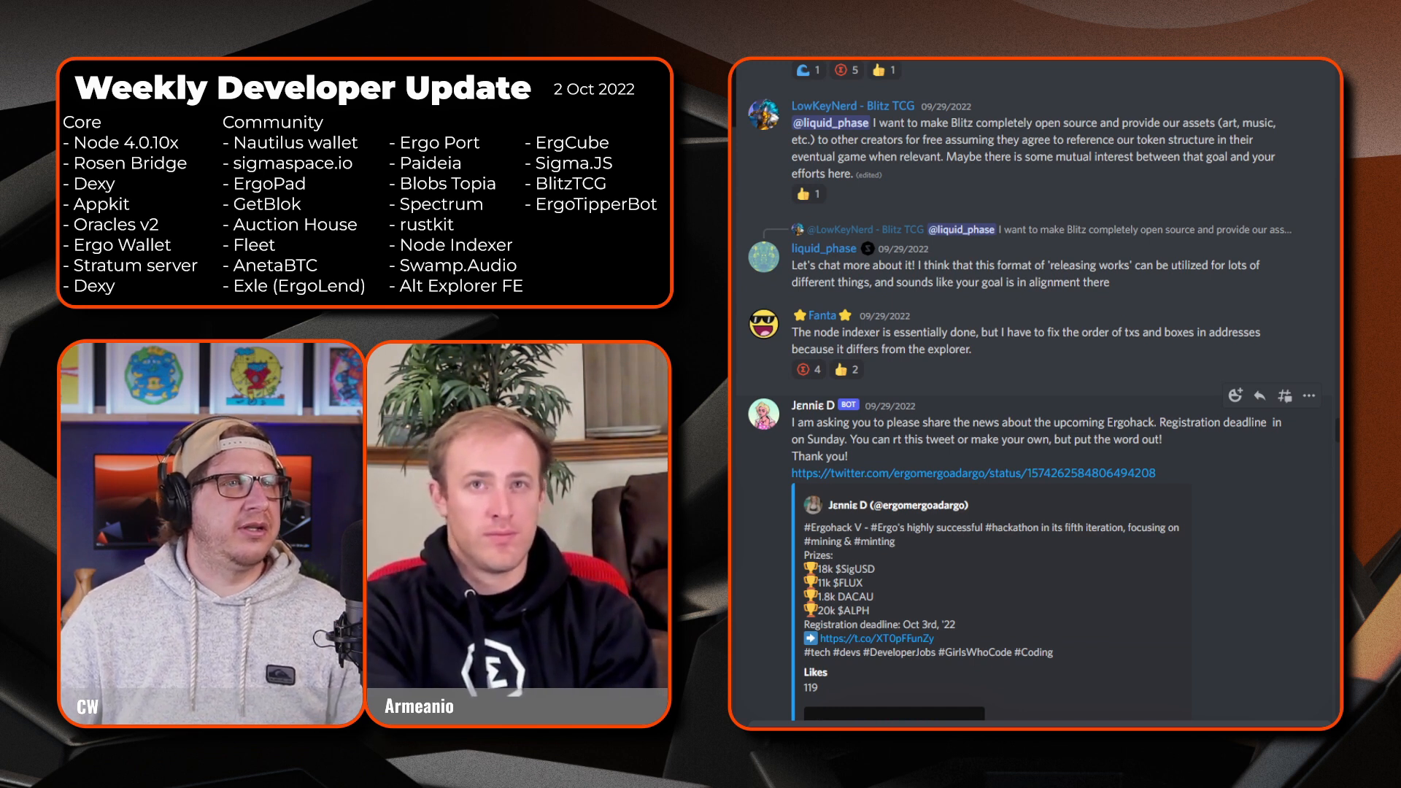
- Scroll to show the full Ergohack V tweet with its mining and minting poster
scroll("down", 3)
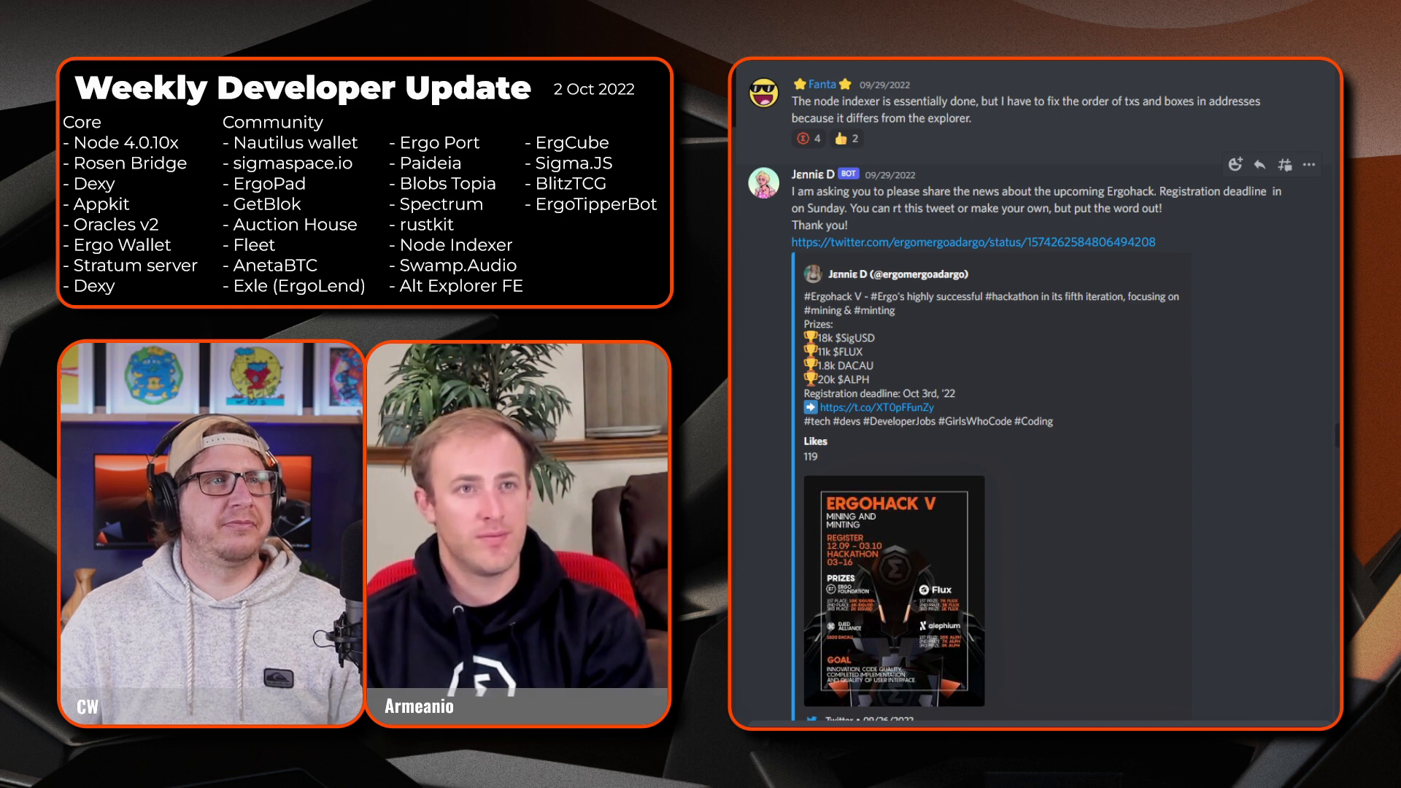
- Scroll to the GetBlok subpooling update and Ilya's Explorer and Spectrum post
scroll("down", 3)
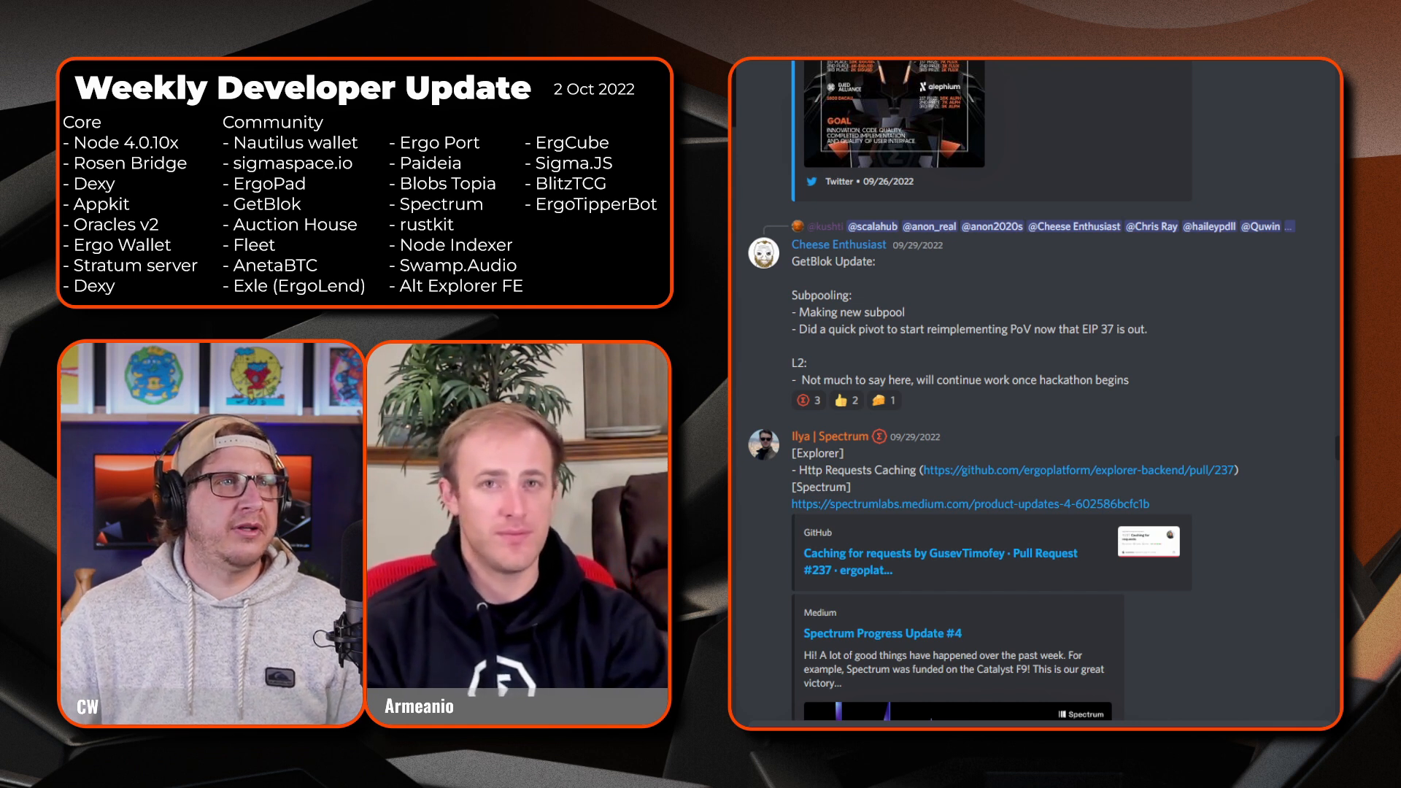
- Scroll to Ilya's Spectrum post and open its Progress Update #4 Medium link
scroll("down", 3)
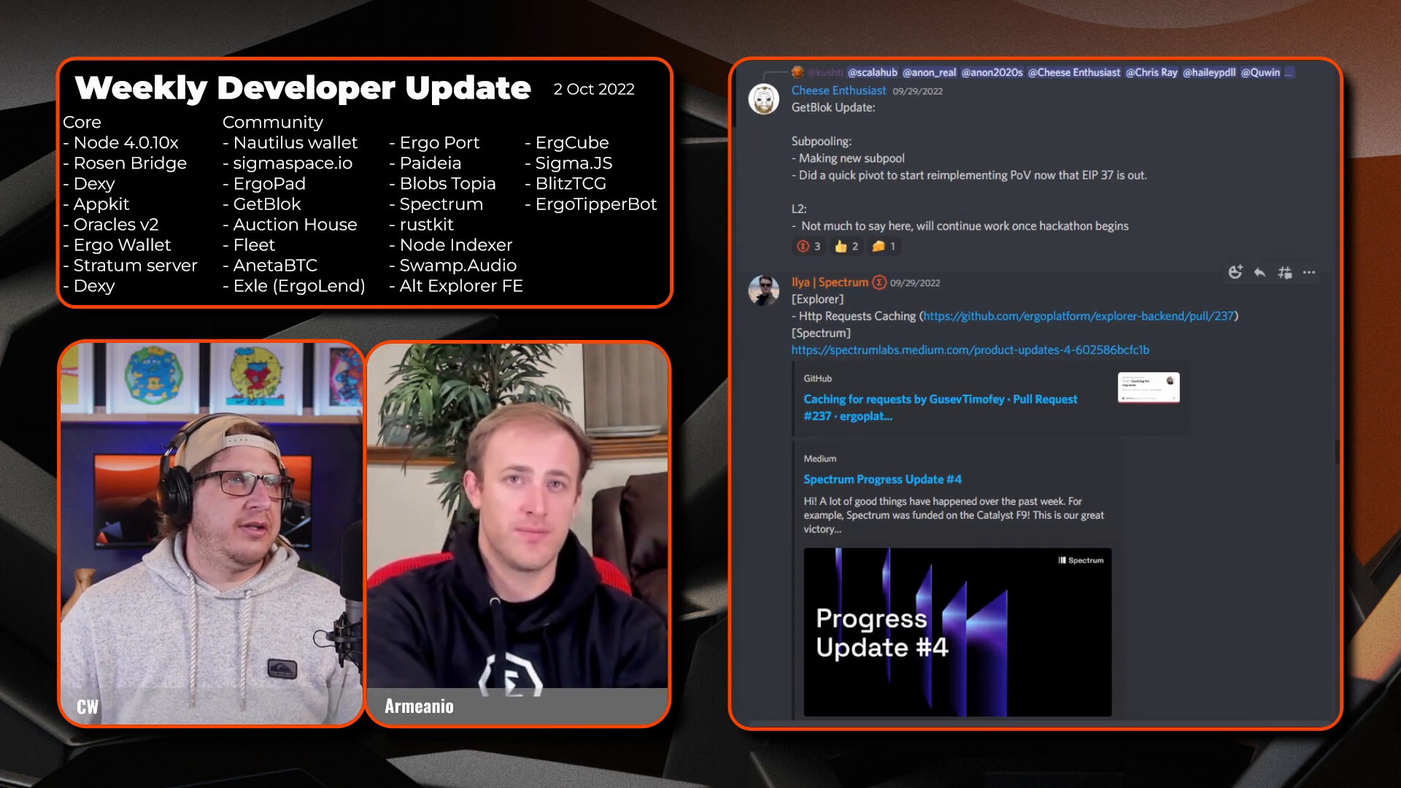
scroll("down", 3)
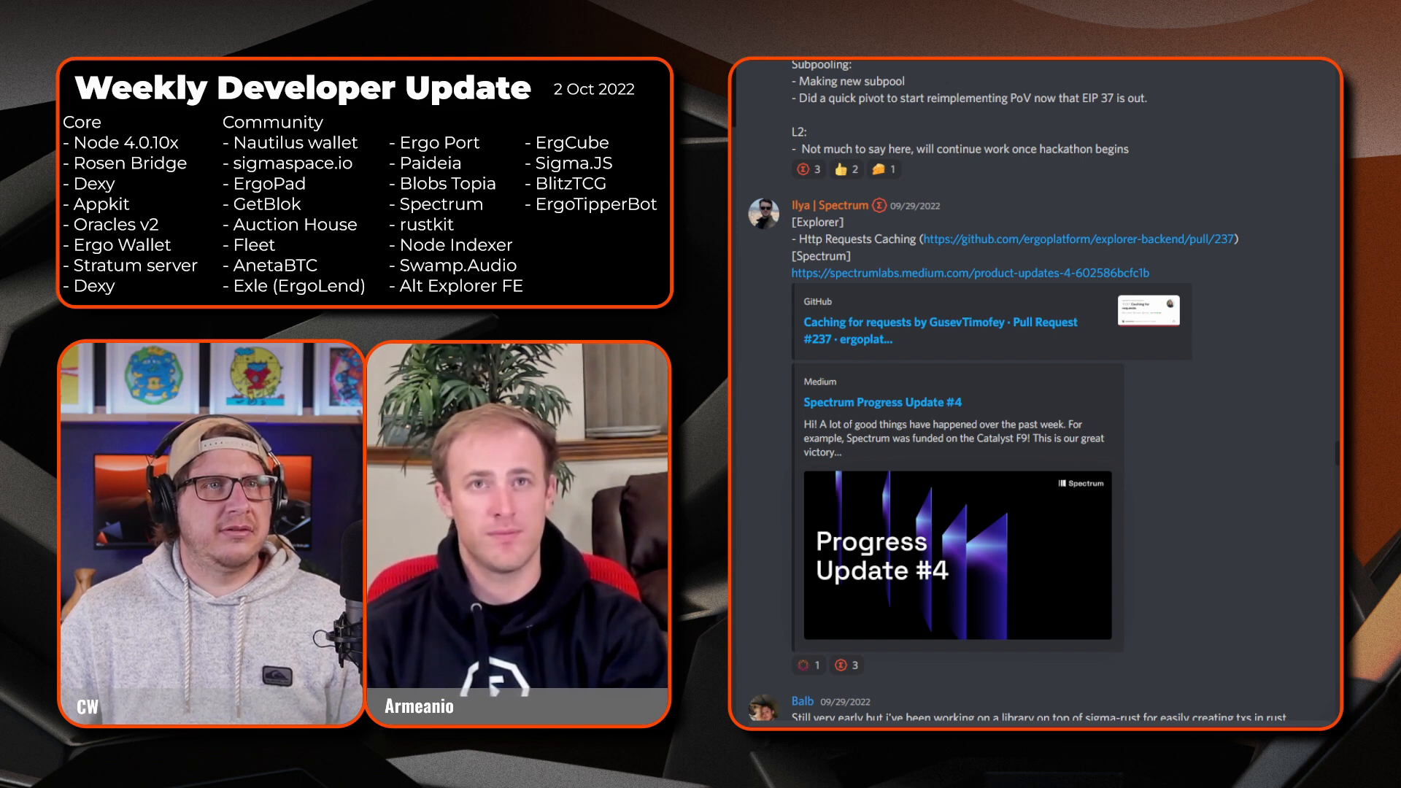
left_click(876, 402)
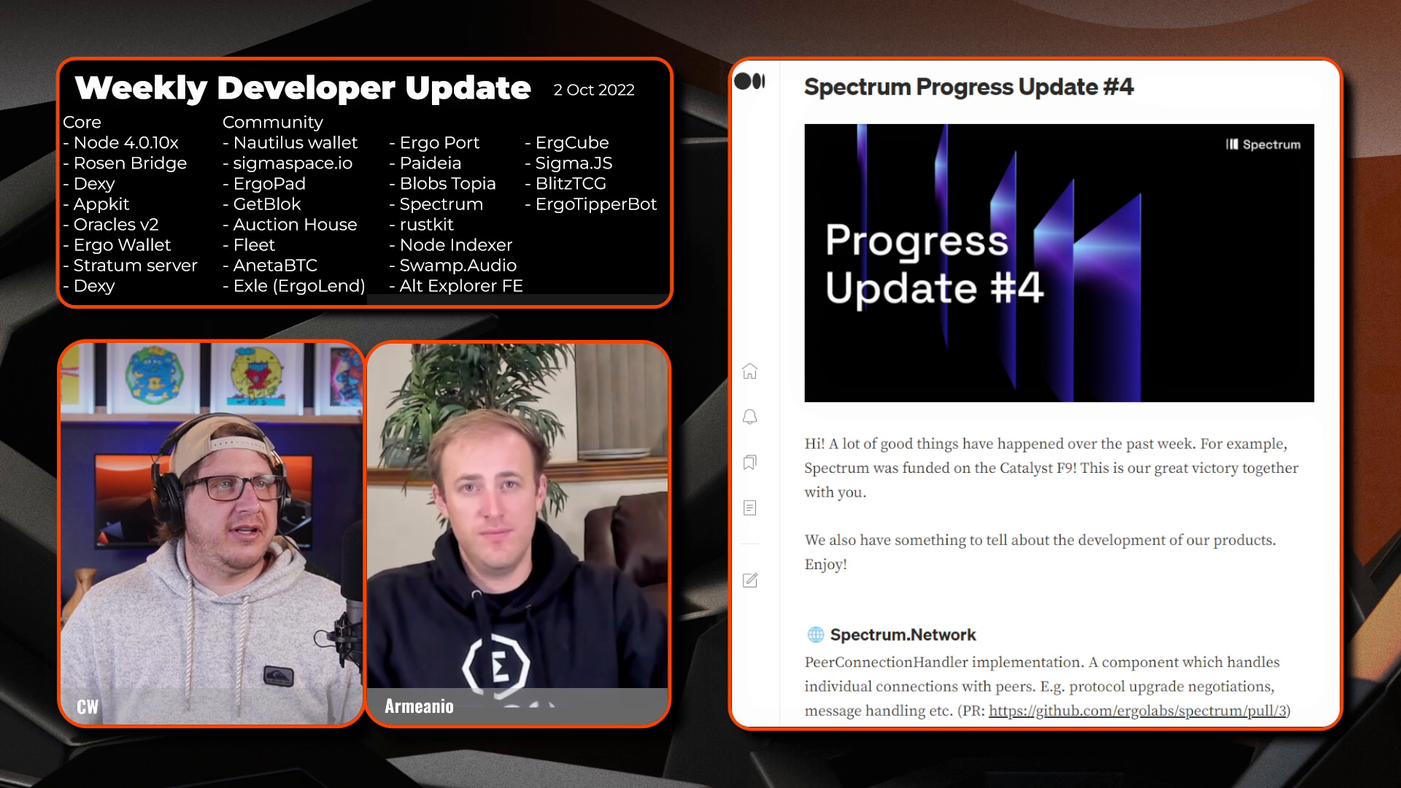
- Read down the article through Network, DEX Core, off-chain Cardano and Frontend notes
scroll("down", 3)
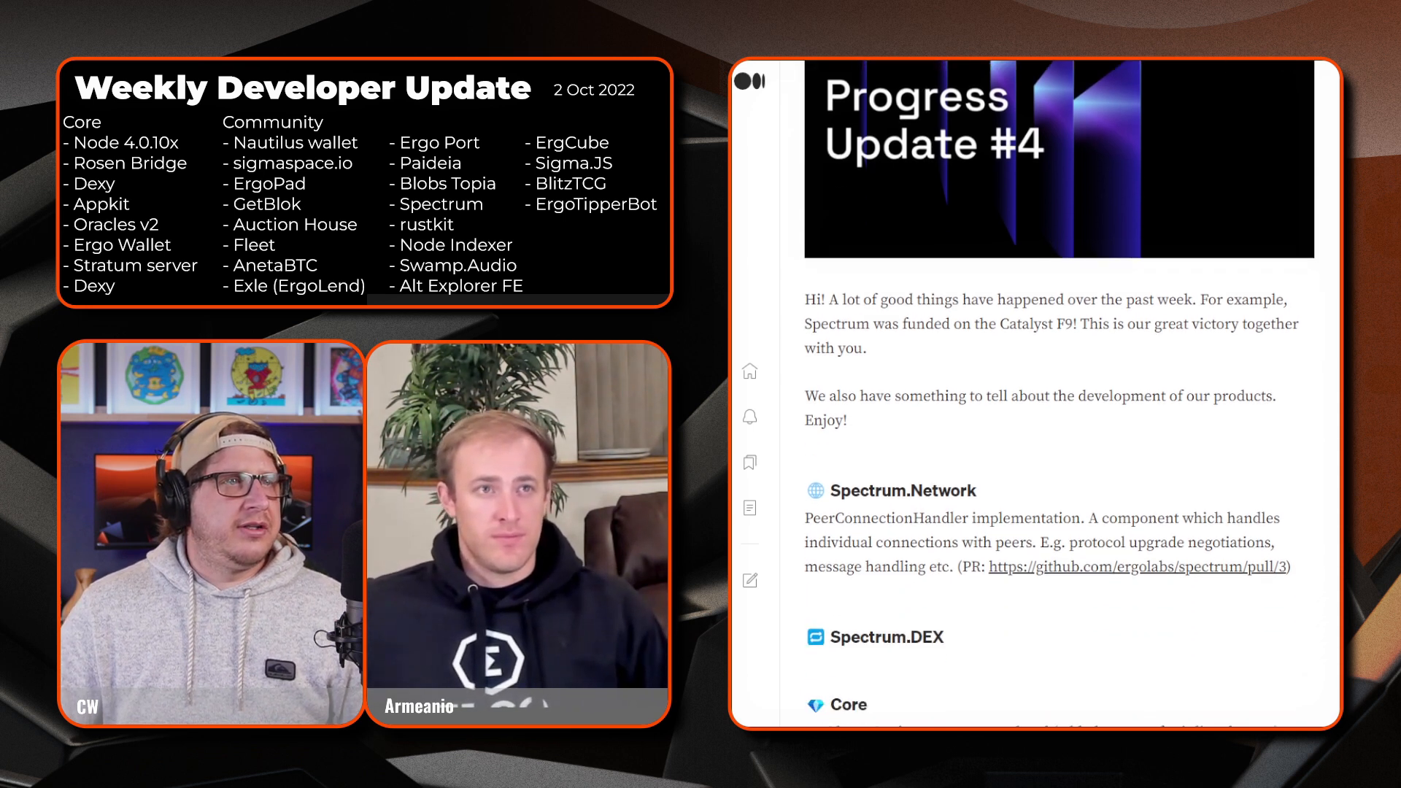
scroll("down", 3)
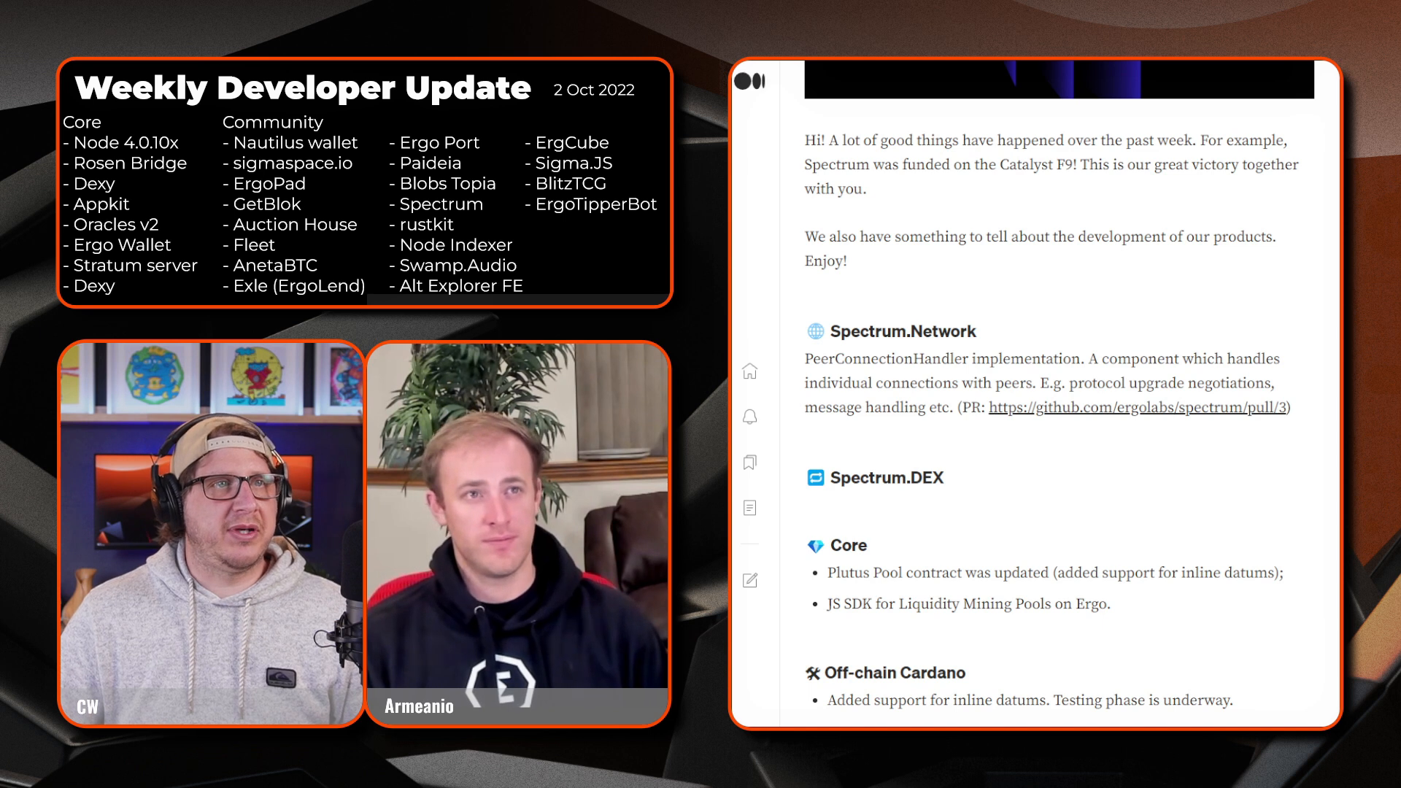
scroll("down", 3)
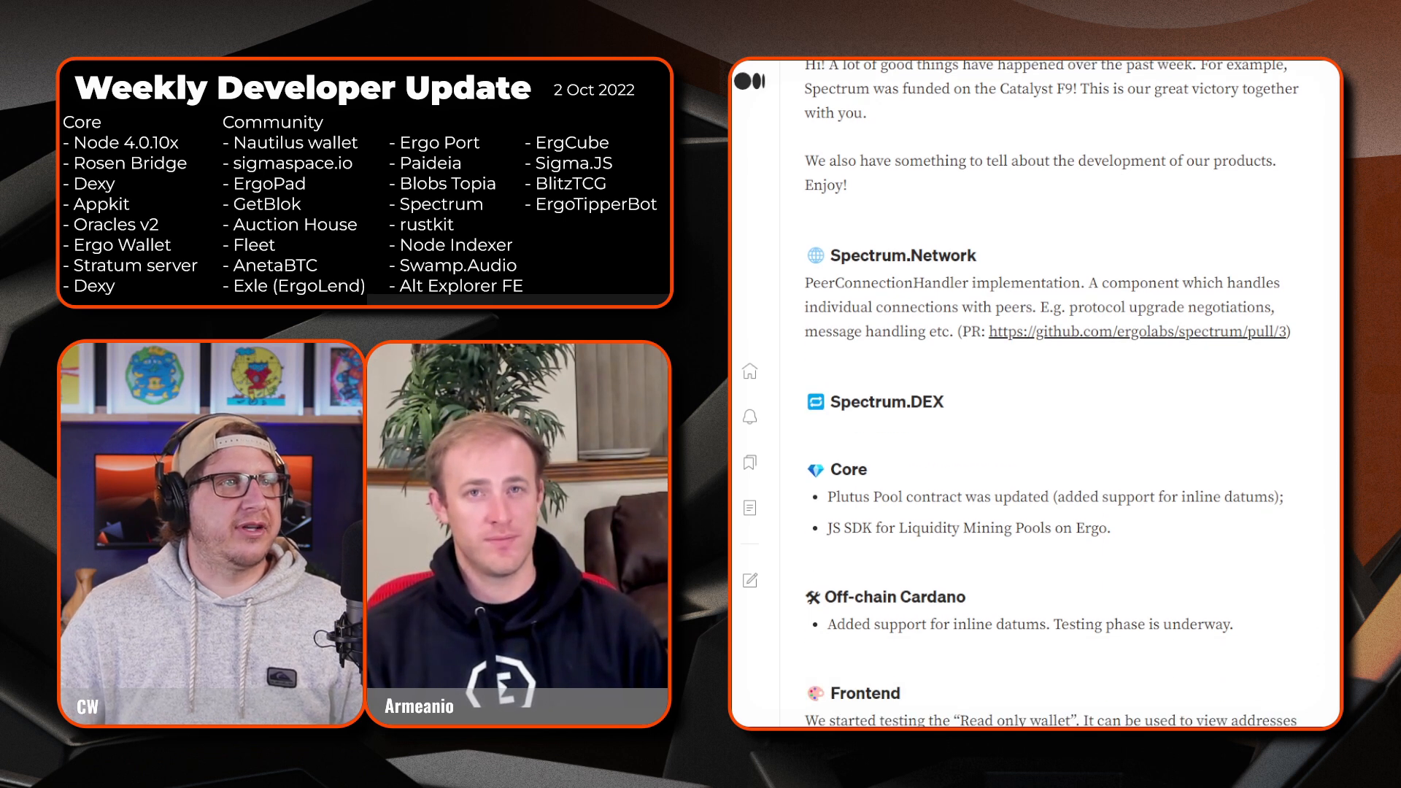
scroll("down", 3)
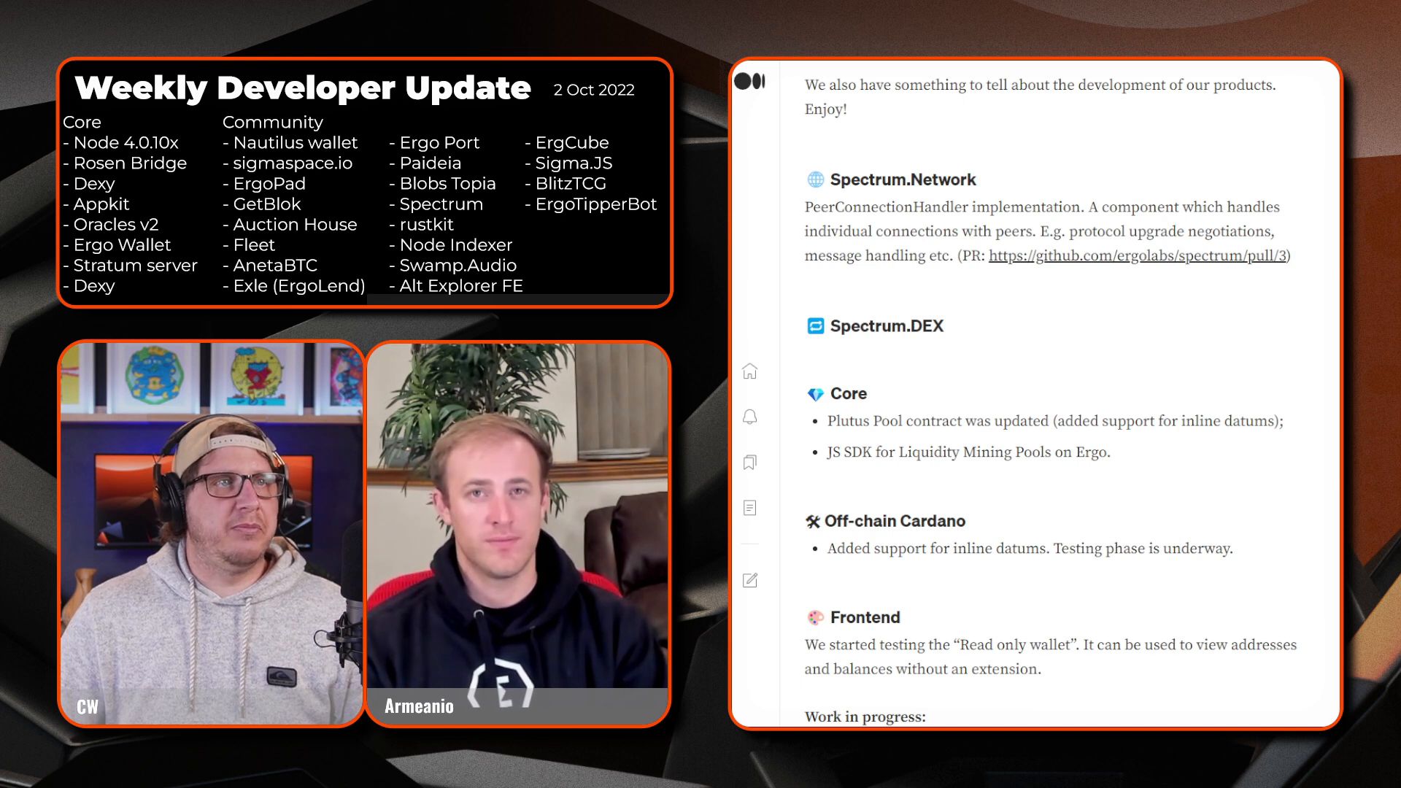
- Scroll through work-in-progress and Bugs fixed sections, then return to Ilya's Discord post
scroll("down", 3)
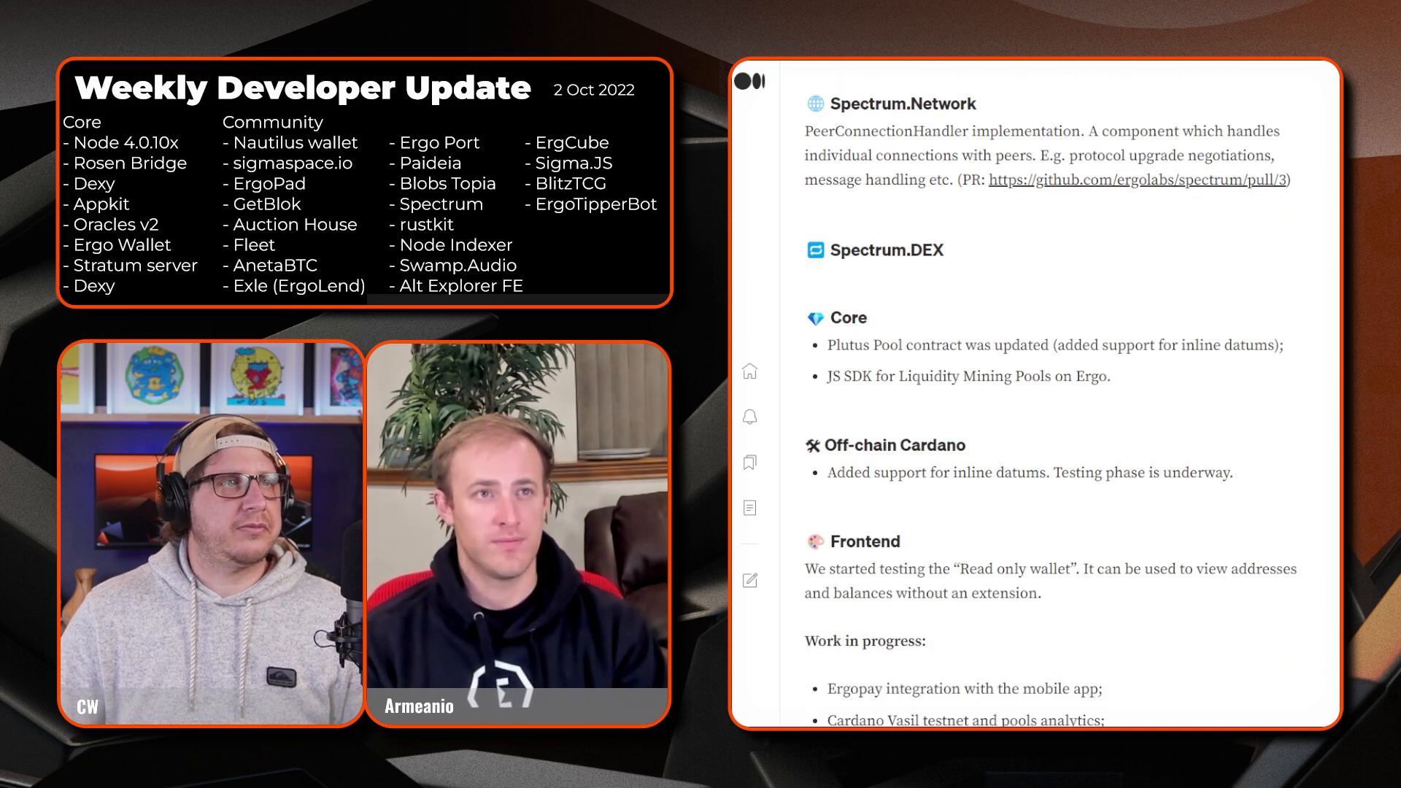
scroll("down", 3)
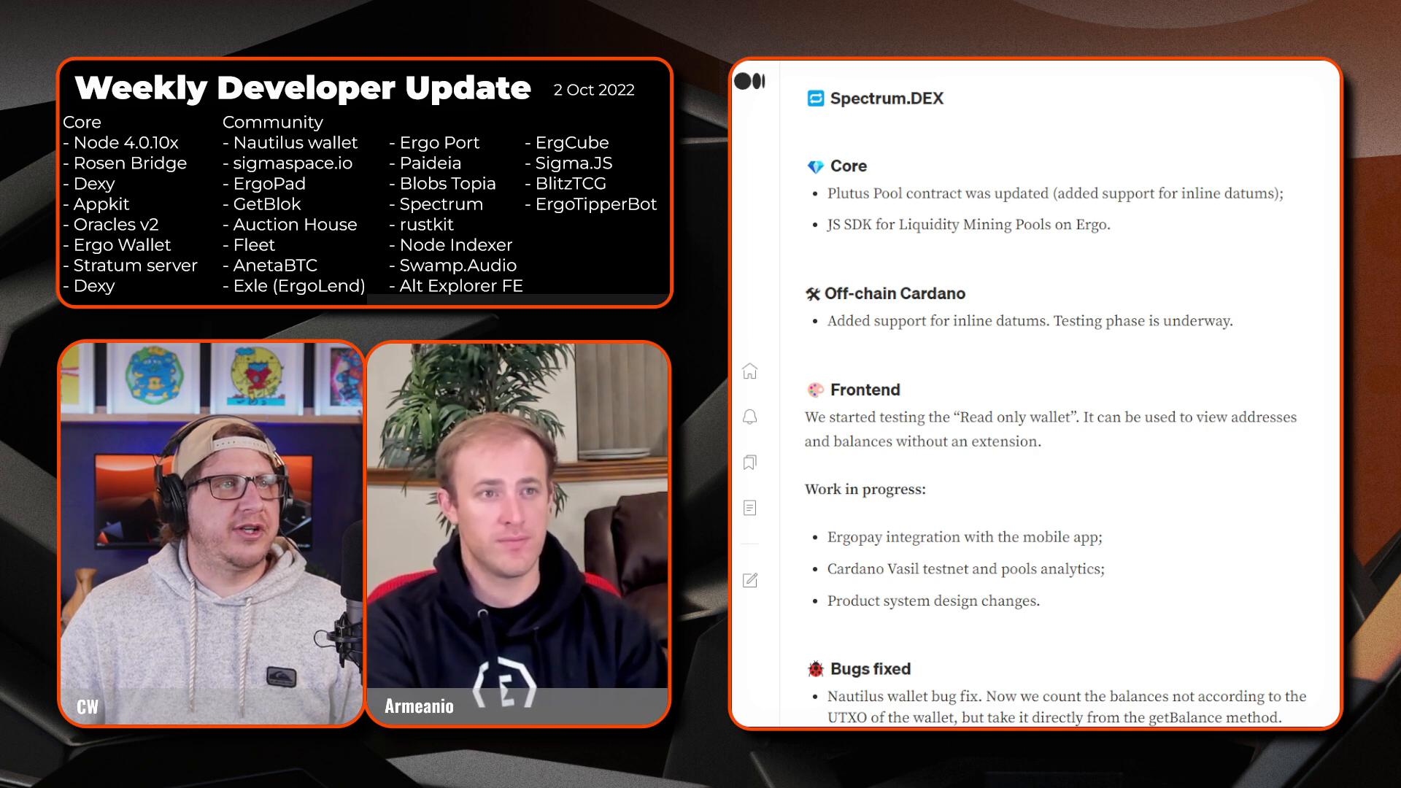
scroll("down", 3)
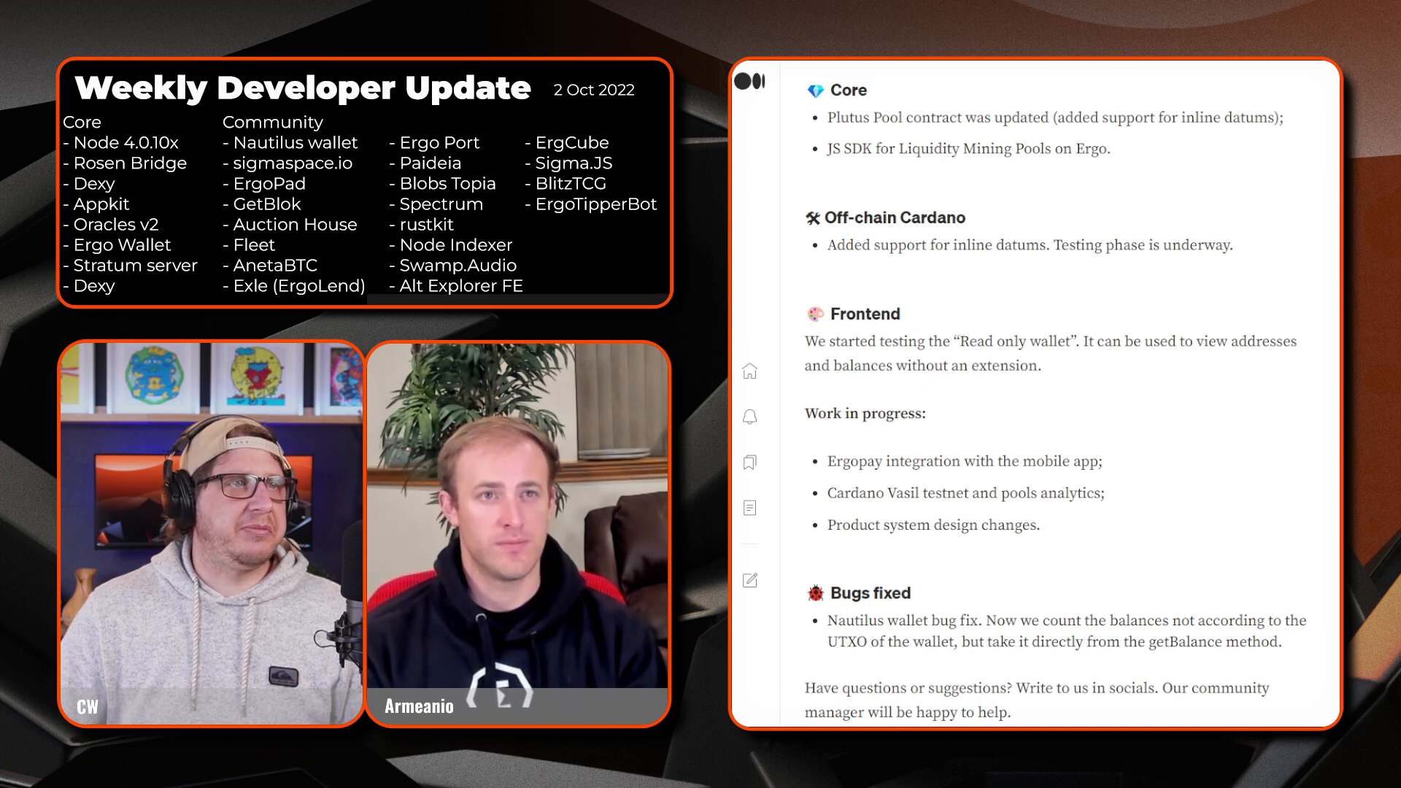
scroll("down", 3)
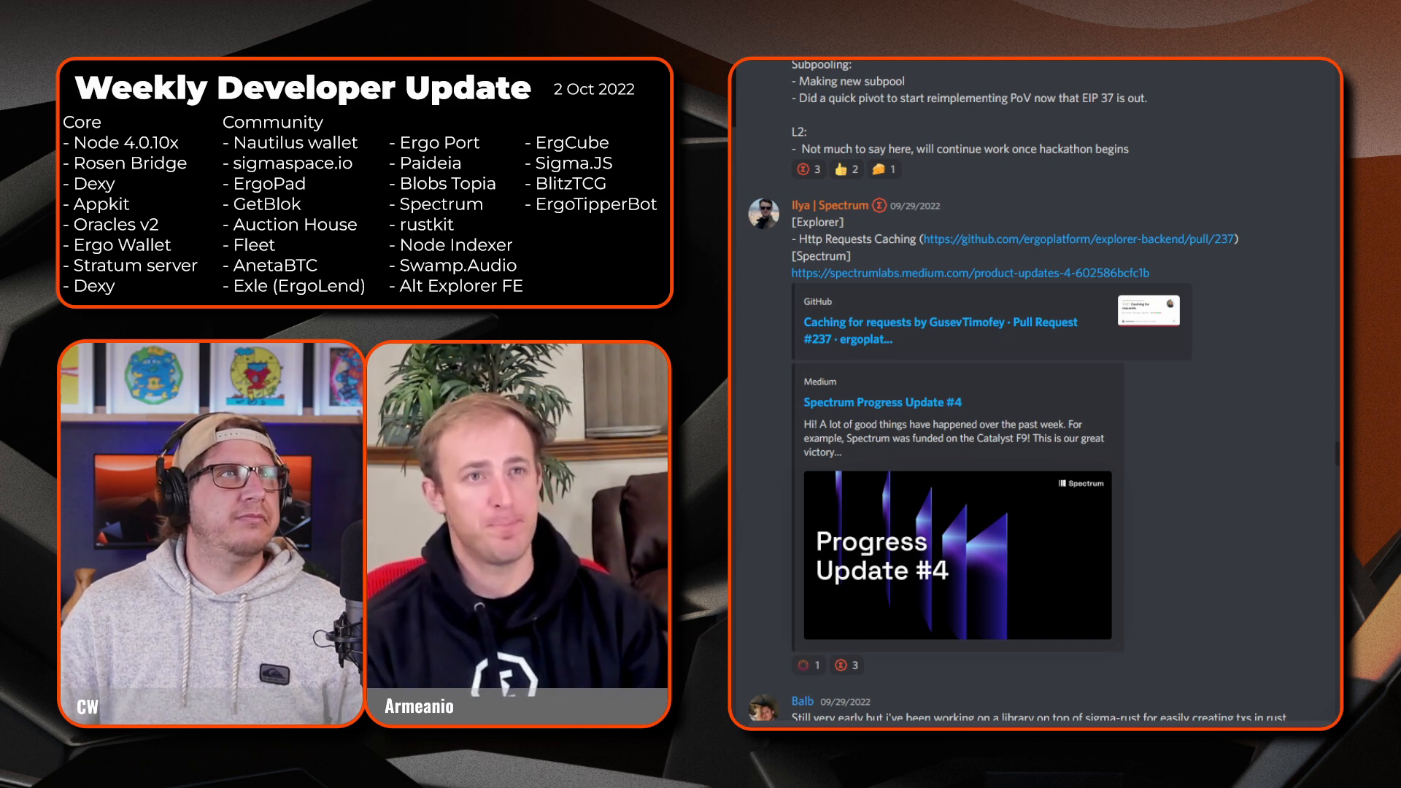
- Scroll to Balb's rustkit SDK post and Pulsarz's Blazor explorer note
scroll("down", 3)
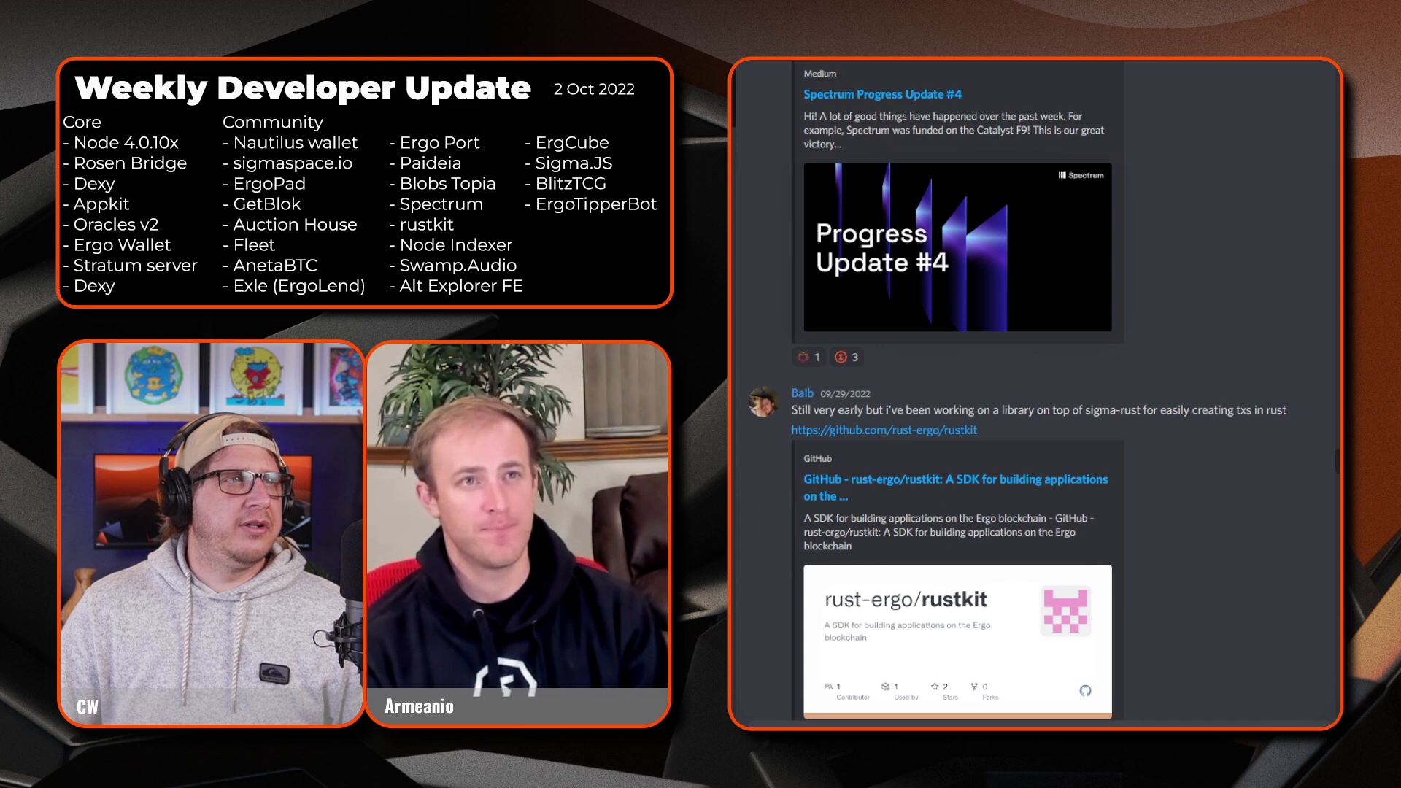
scroll("down", 3)
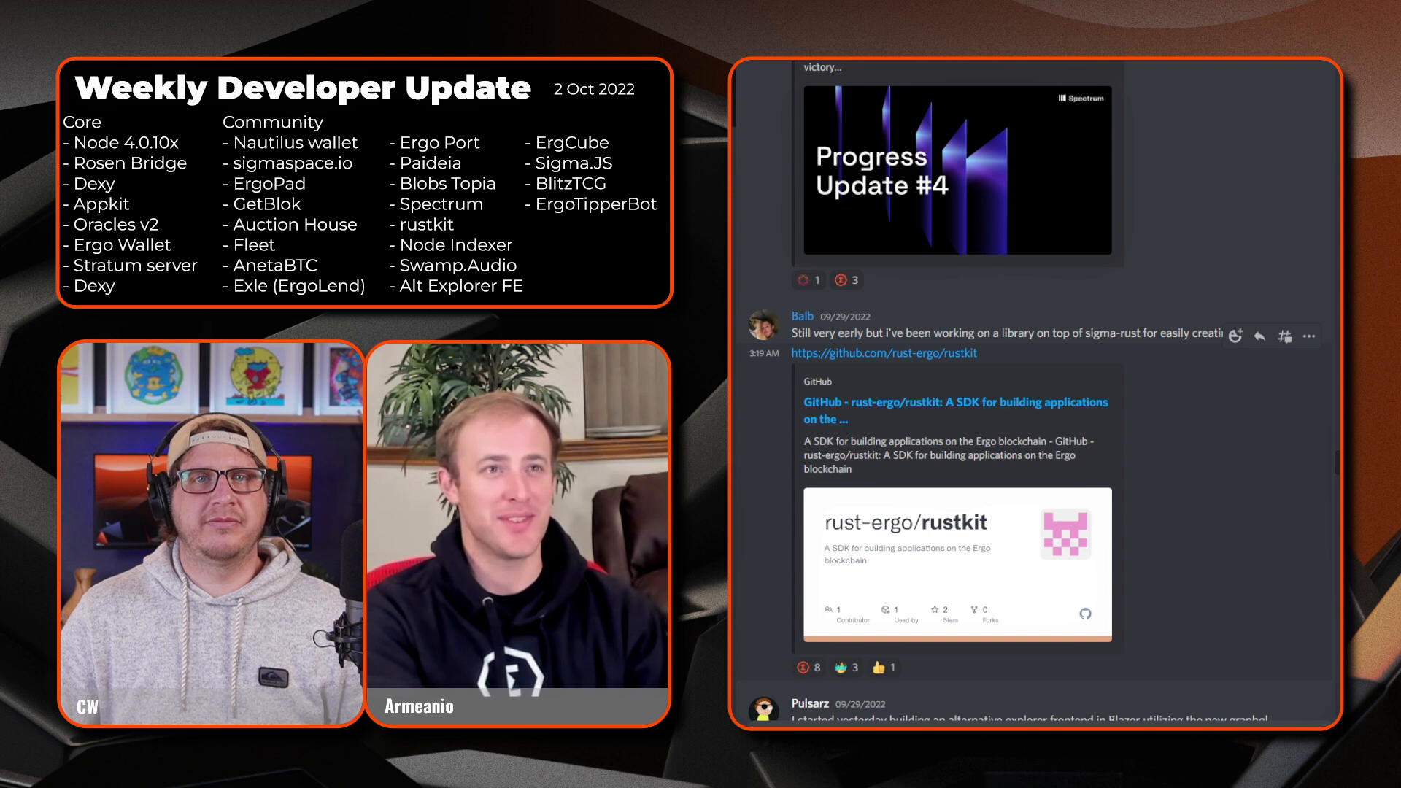
scroll("down", 3)
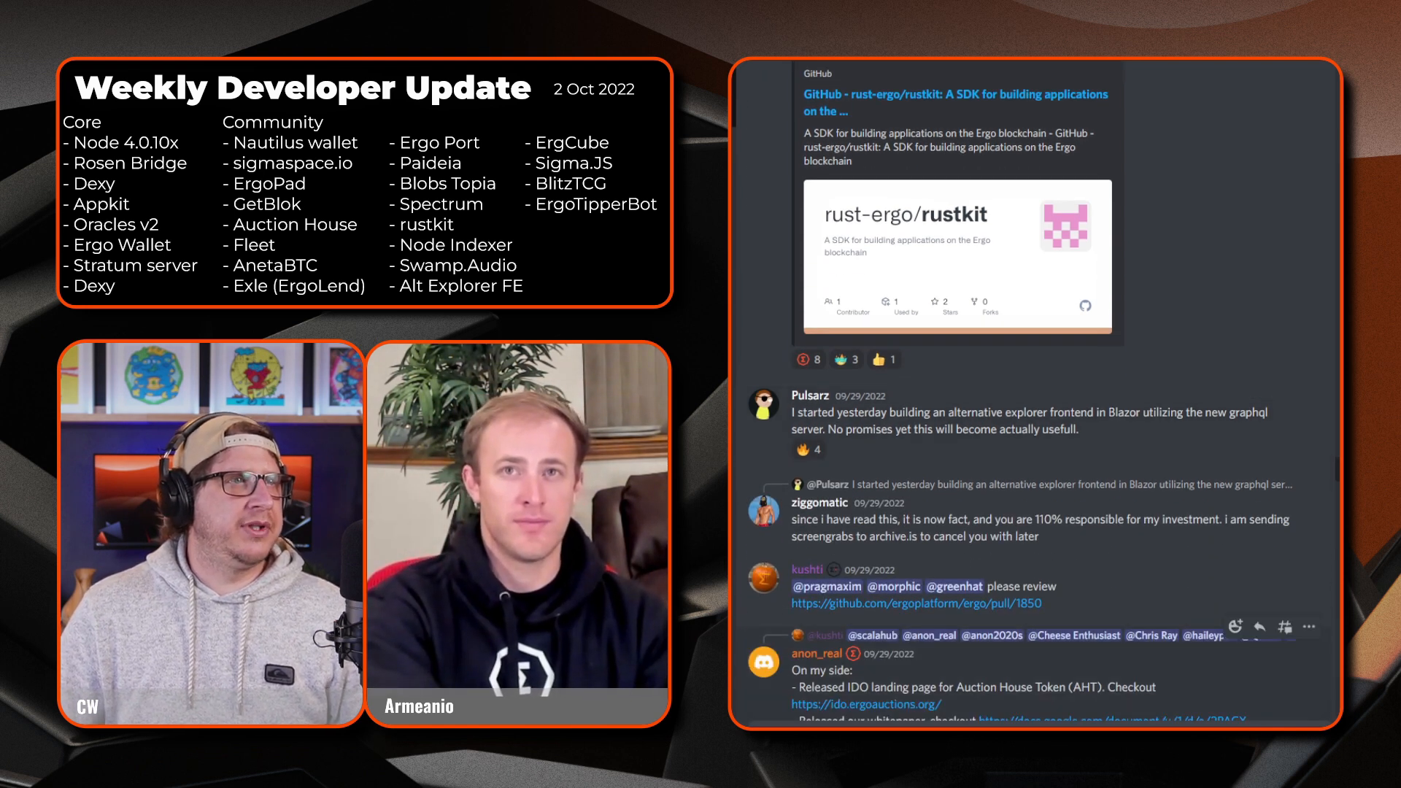
scroll("down", 3)
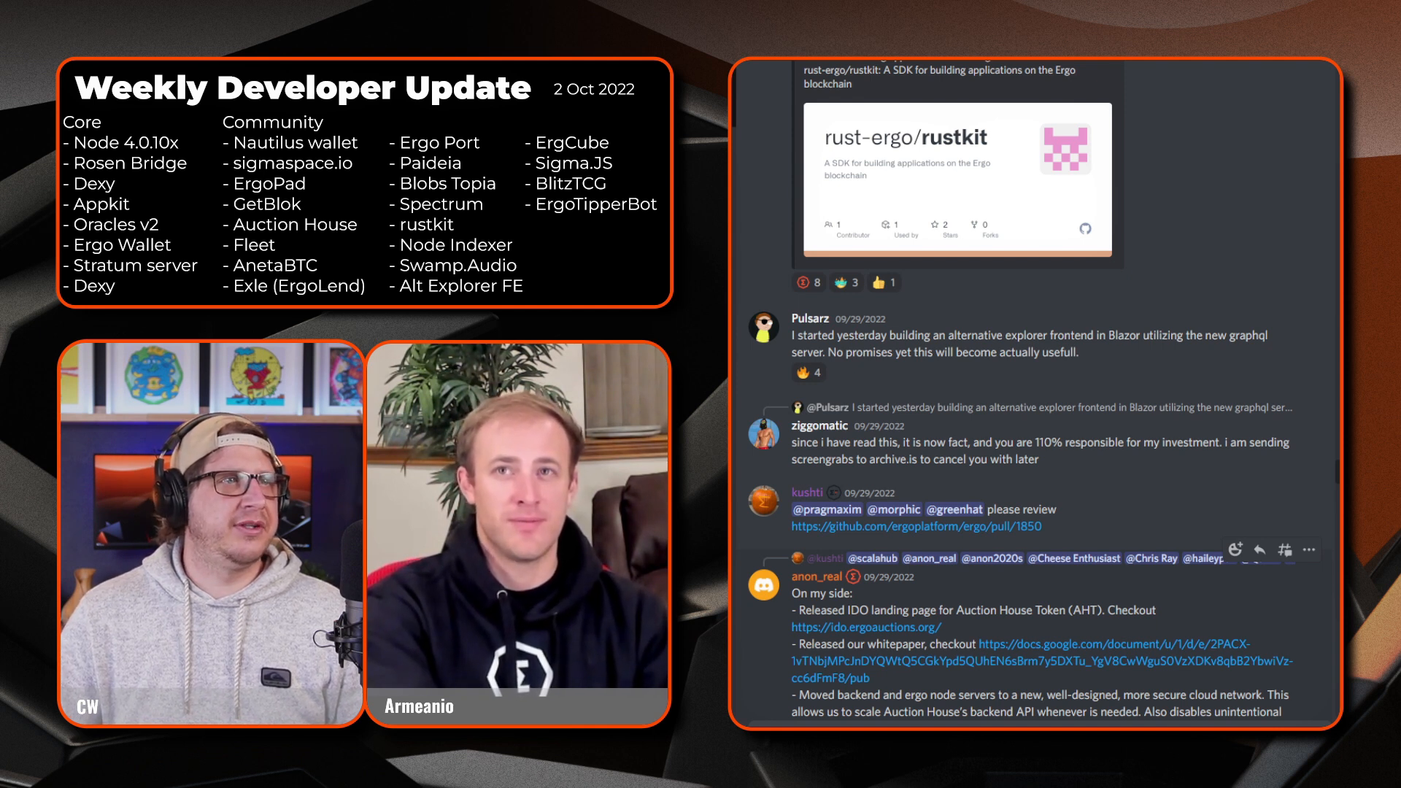
scroll("down", 3)
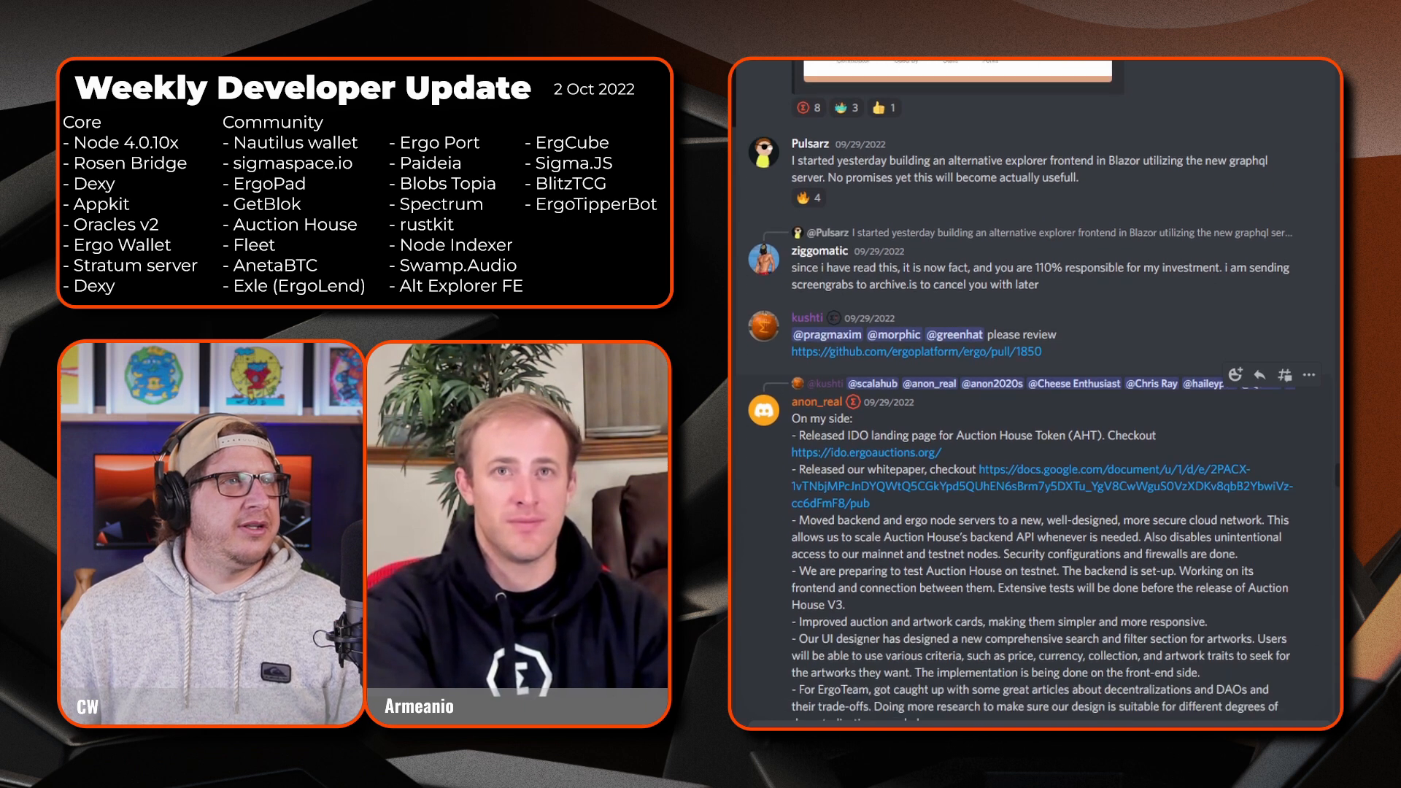
scroll("down", 3)
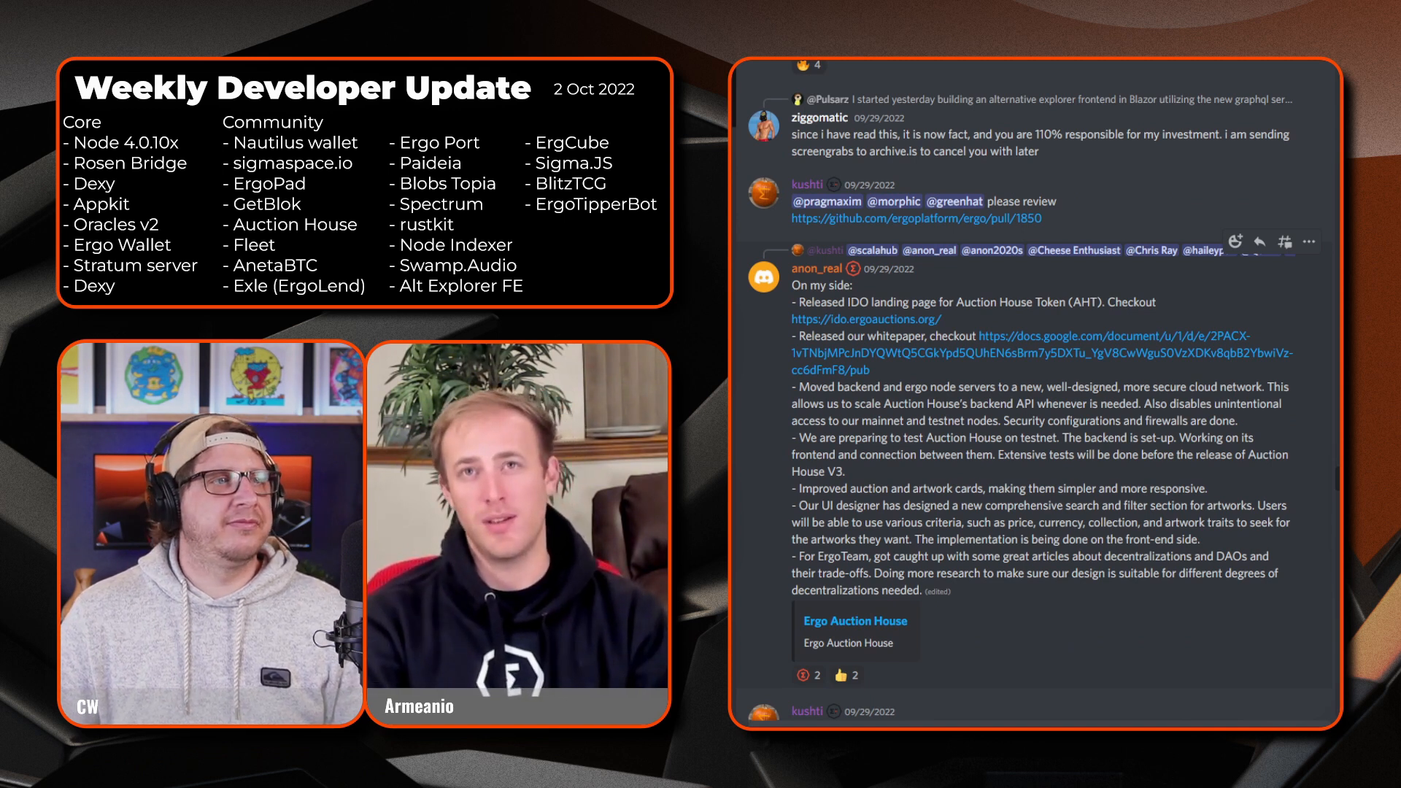
scroll("down", 3)
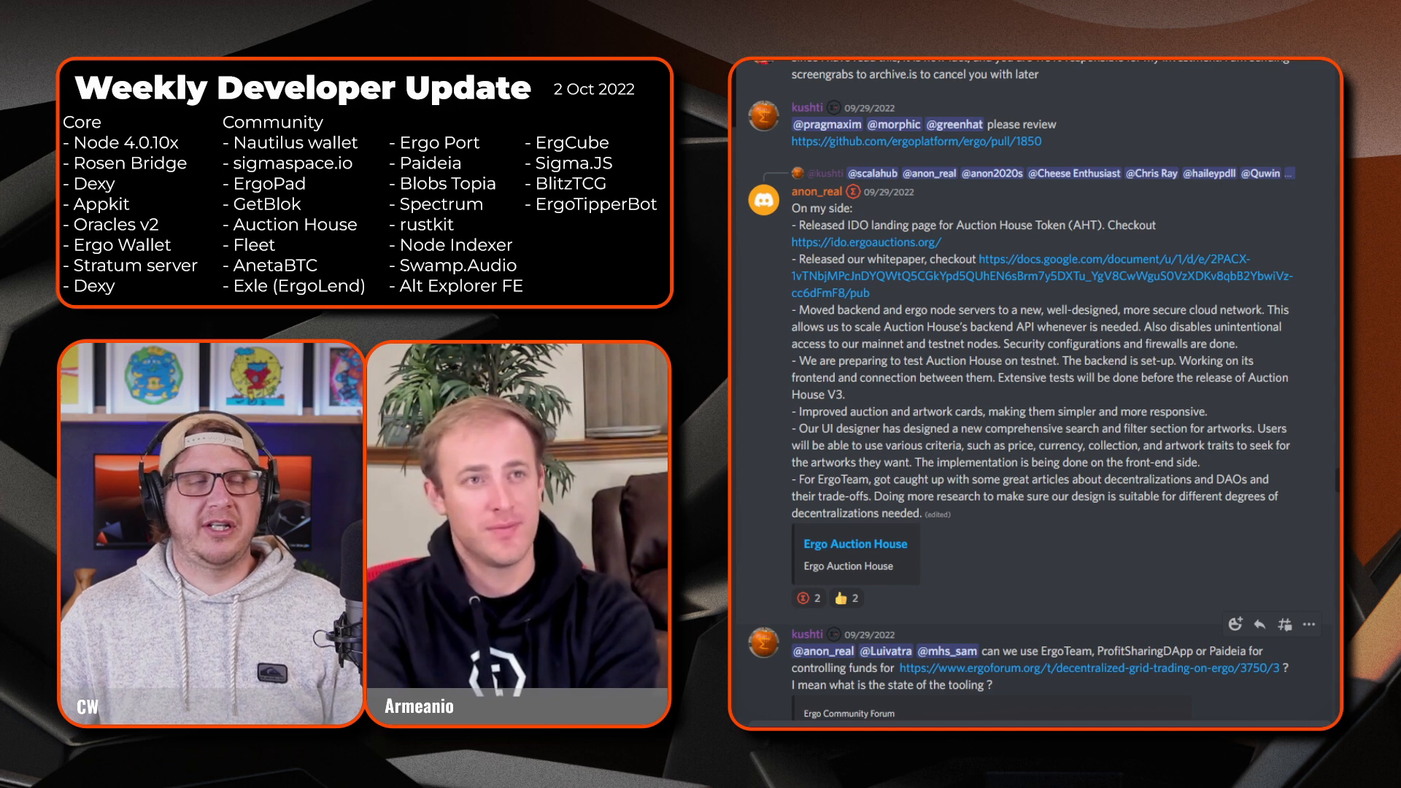
- Scroll to kushti's grid trading preview and ziggomatic's dashj Java params link
scroll("down", 3)
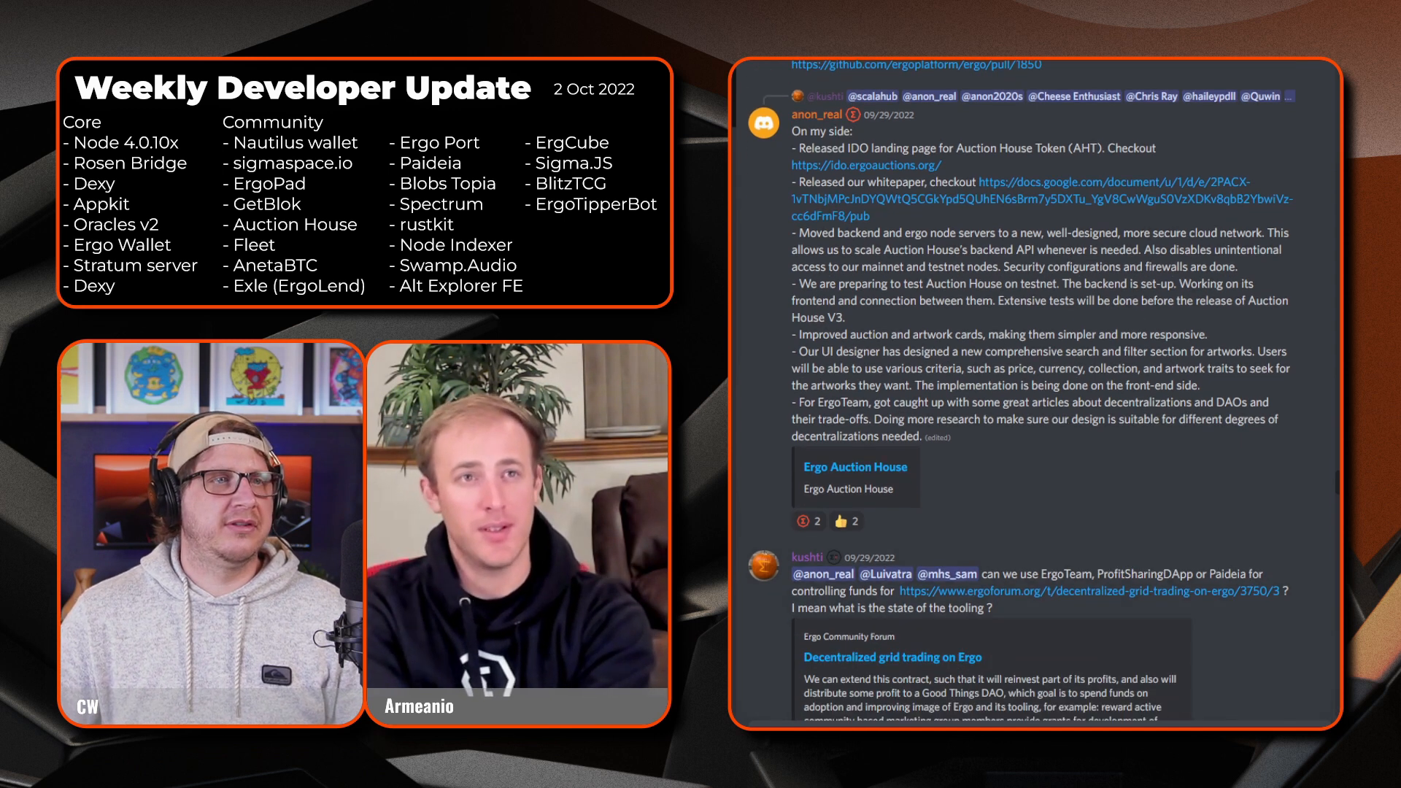
scroll("down", 3)
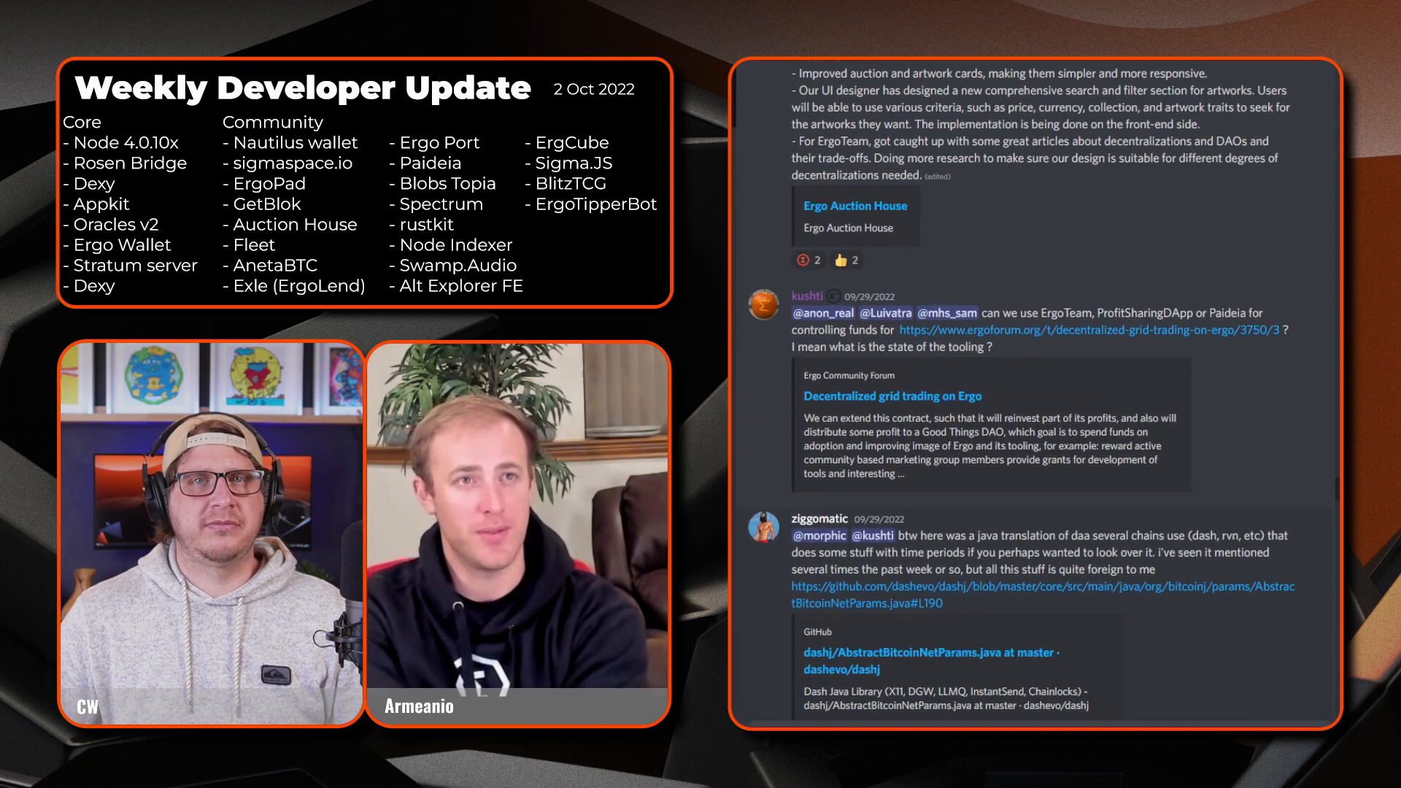
scroll("down", 3)
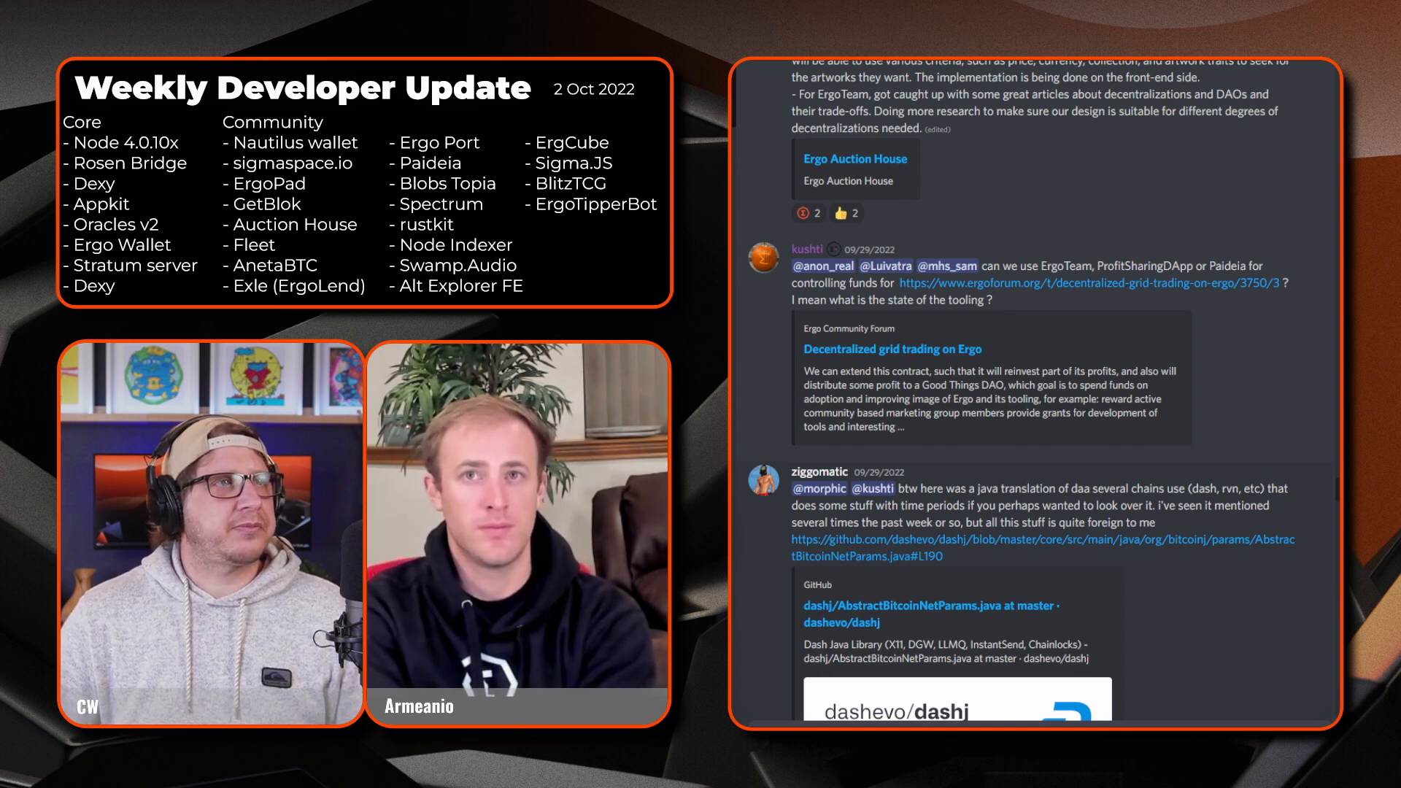
scroll("down", 3)
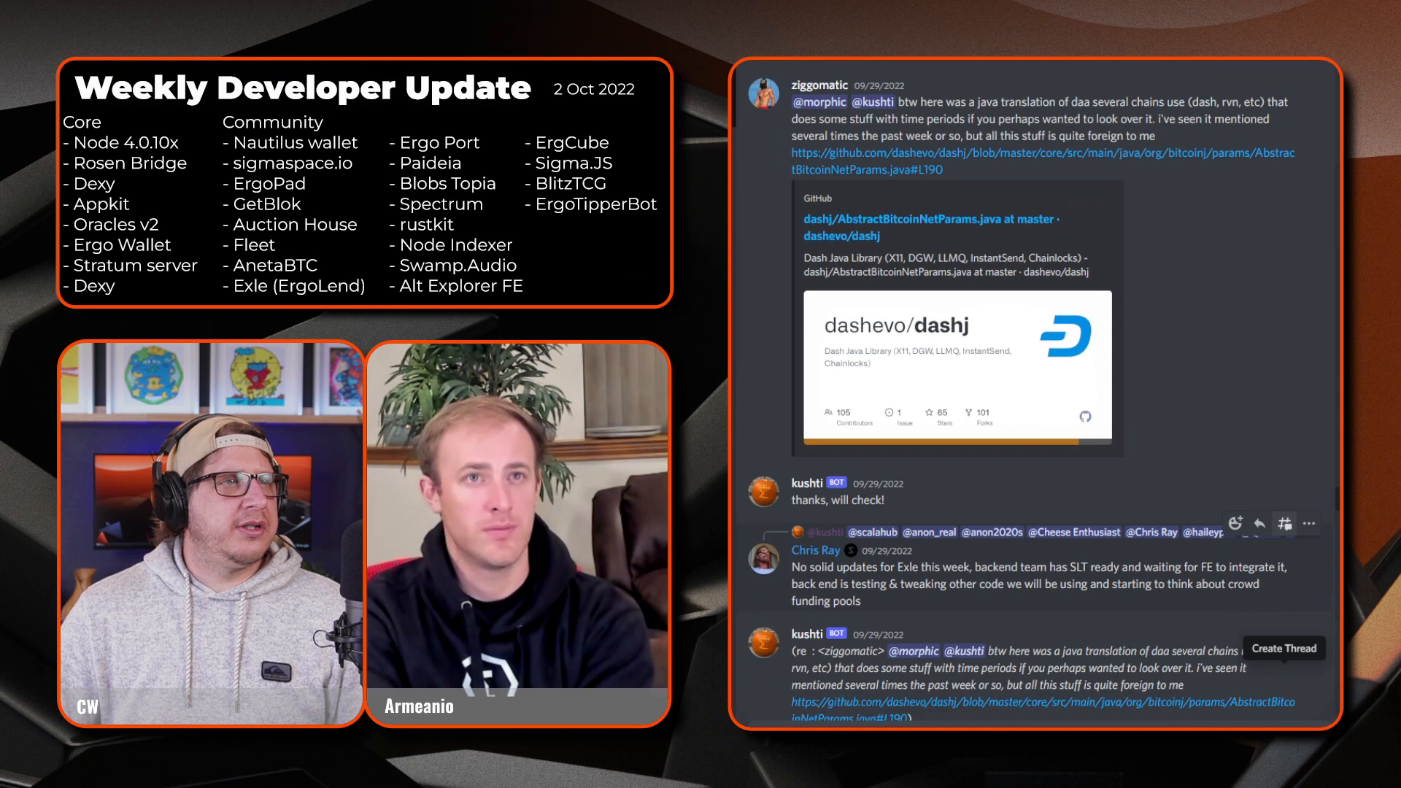
scroll("down", 3)
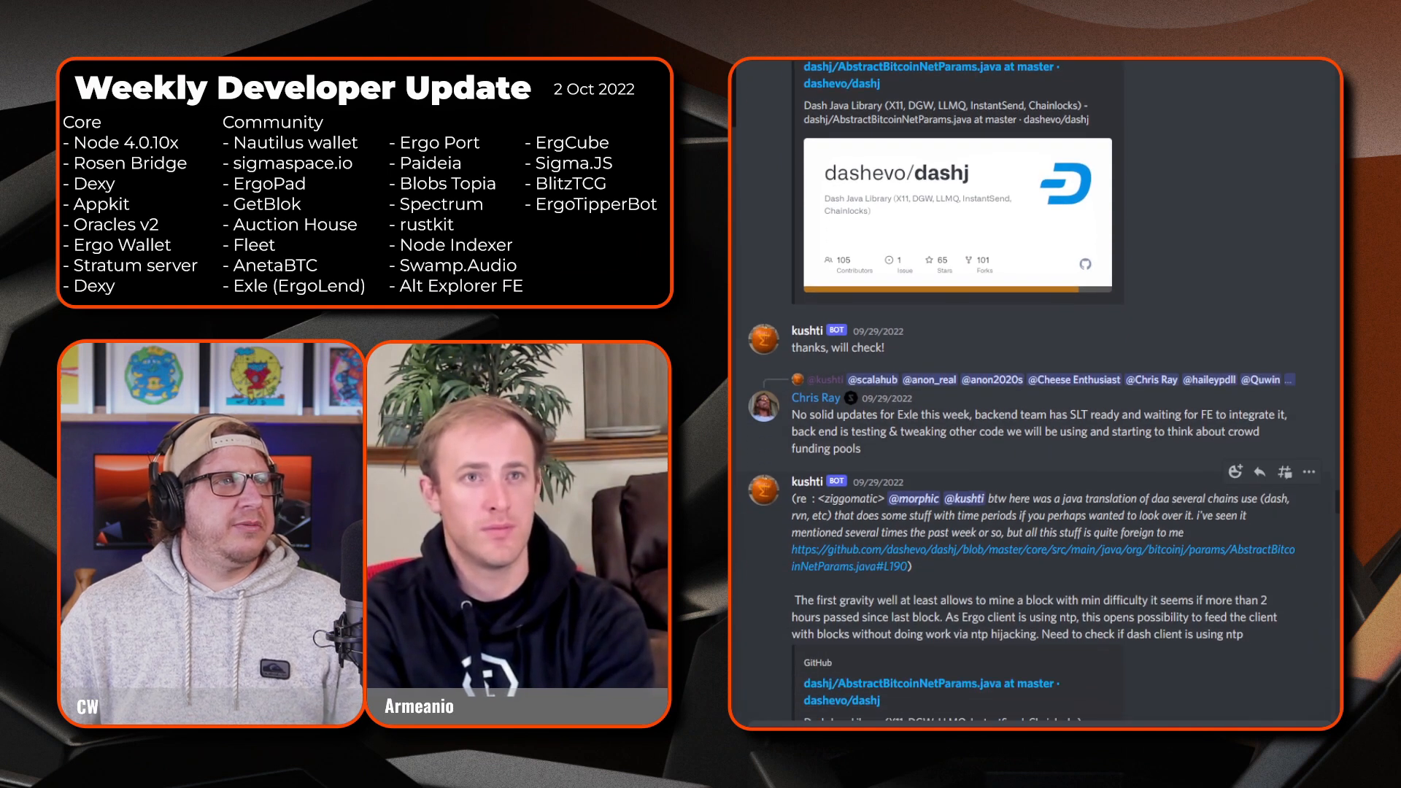
scroll("down", 3)
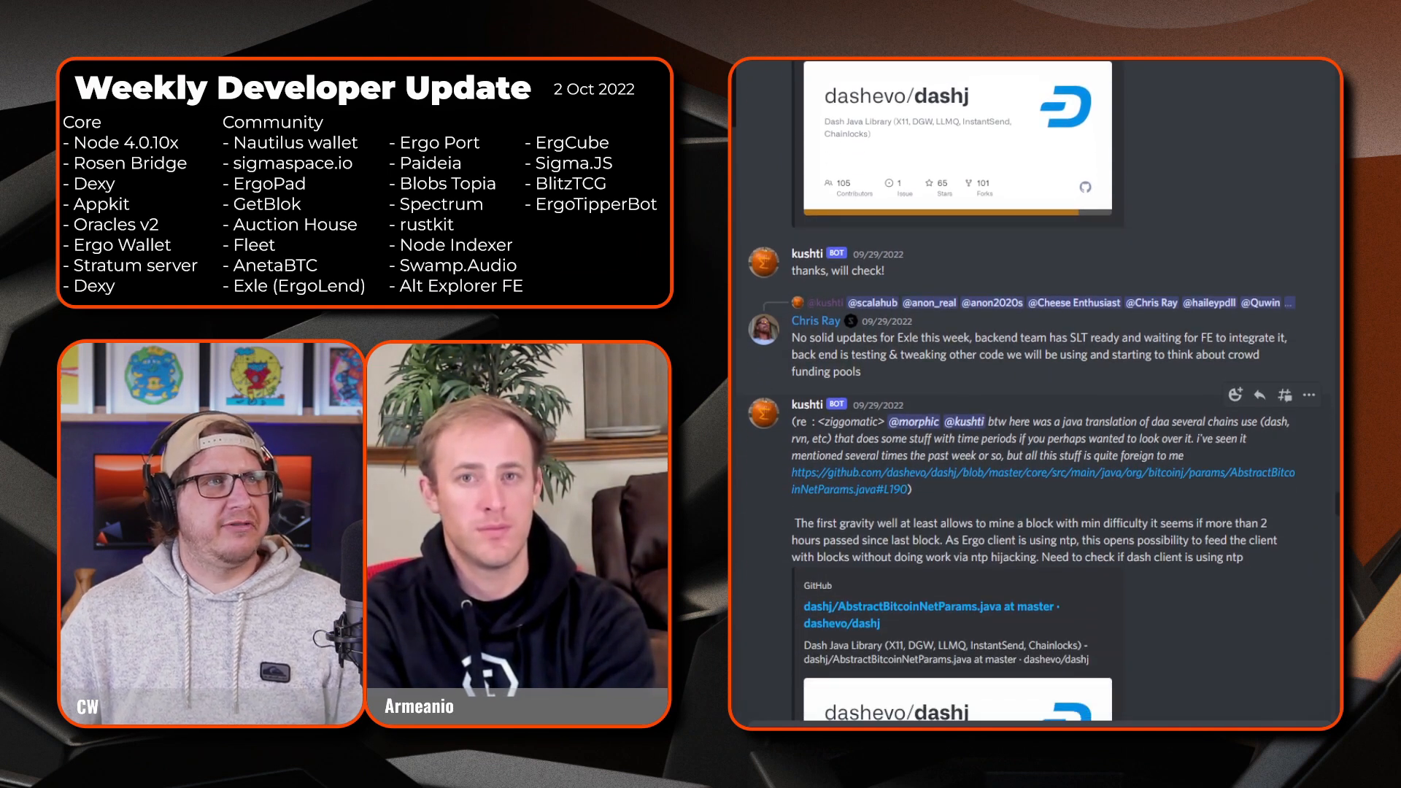